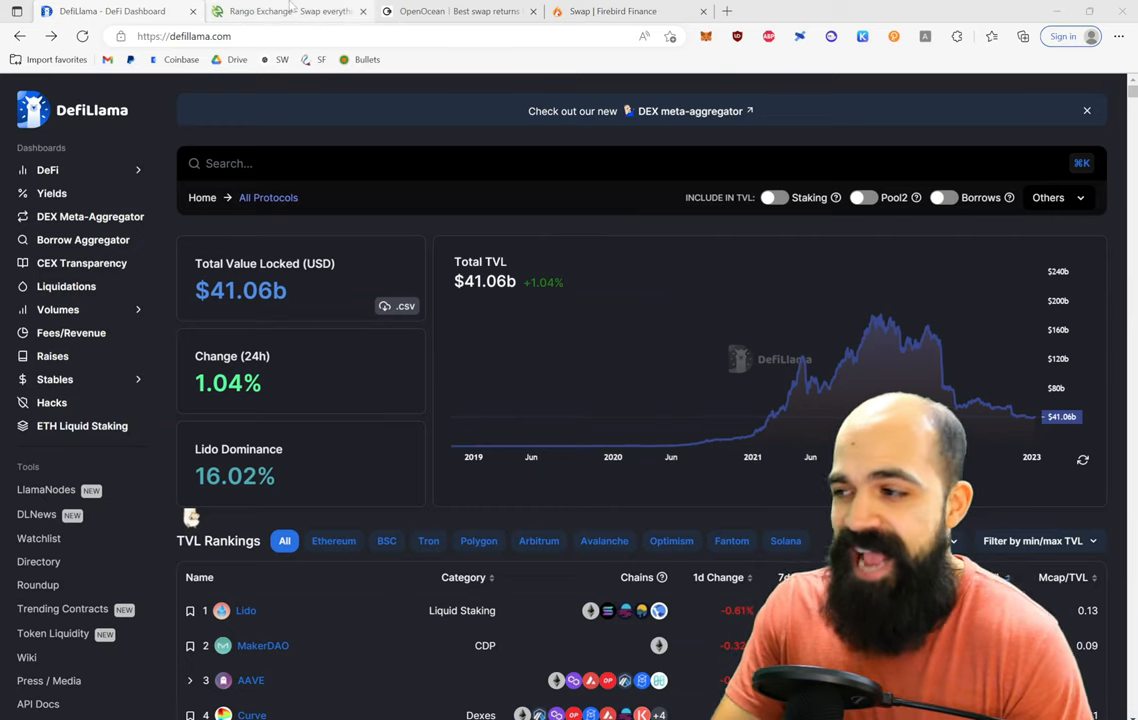
Step: Review Rango Exchange's 100 WAVAX to about 1,273 USDT.E quote with its ParaSwap route
click(280, 18)
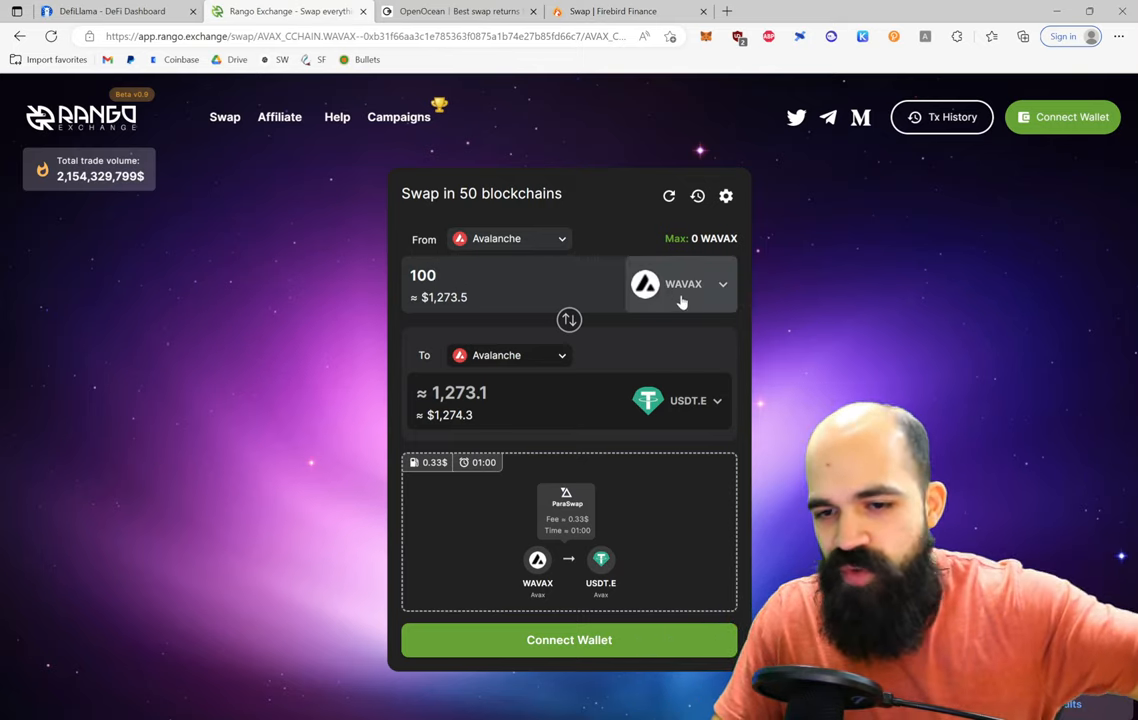
mouse_move(692, 402)
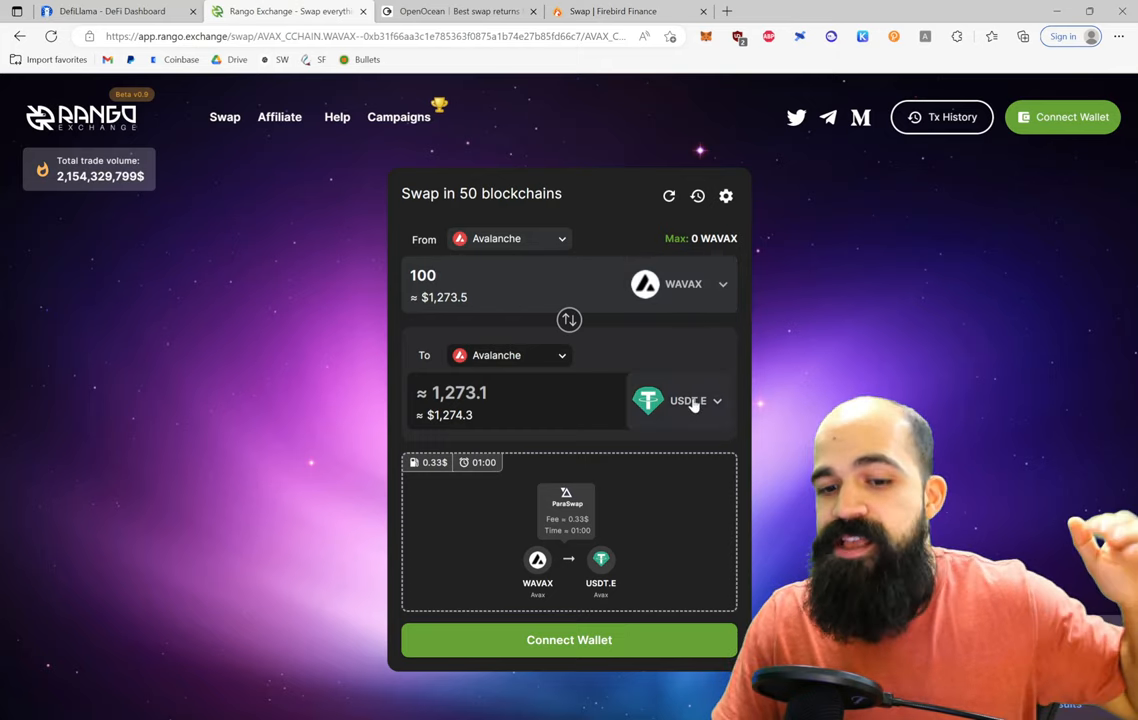
mouse_move(136, 228)
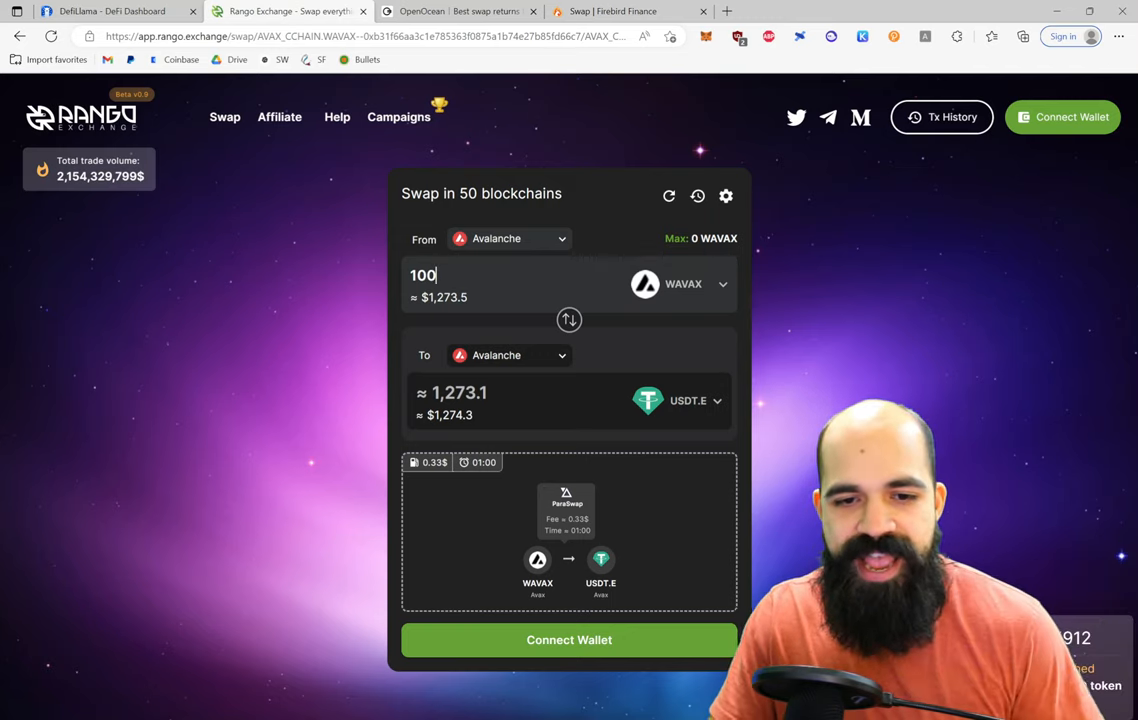
mouse_move(490, 410)
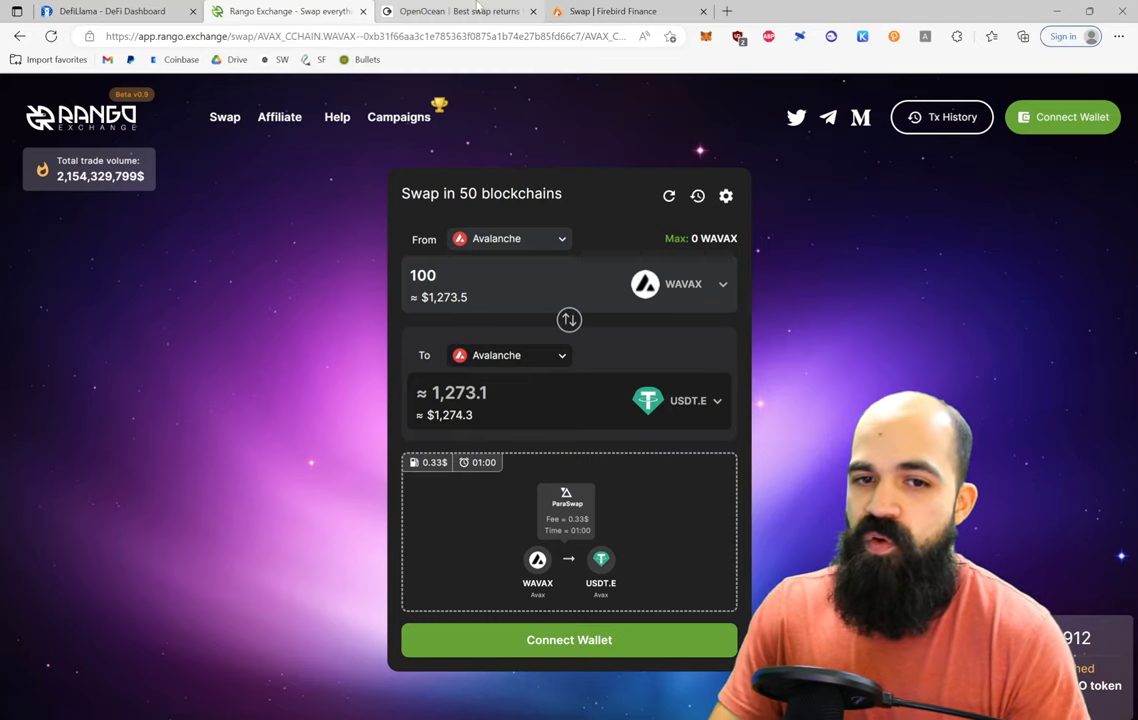
Step: Review OpenOcean's 100 WAVAX to about 1,273.29 USDT.e quote, its TraderJoe/Pangolin/Platypus routing and market ranking
click(452, 12)
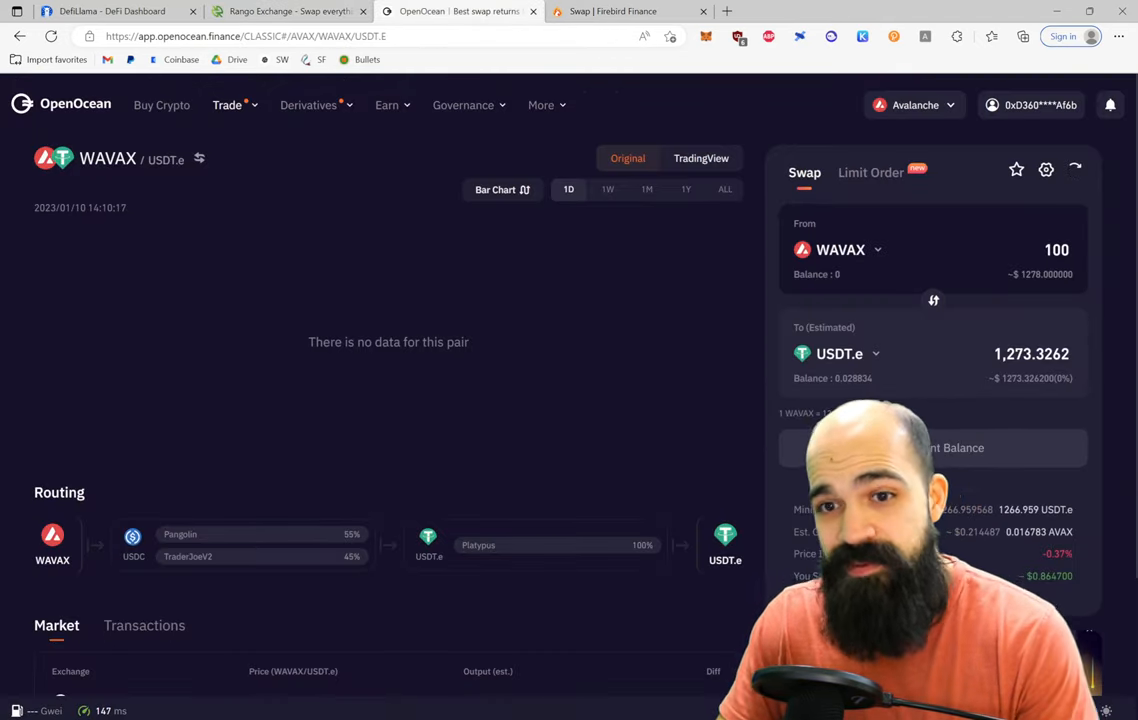
scroll(down, 3)
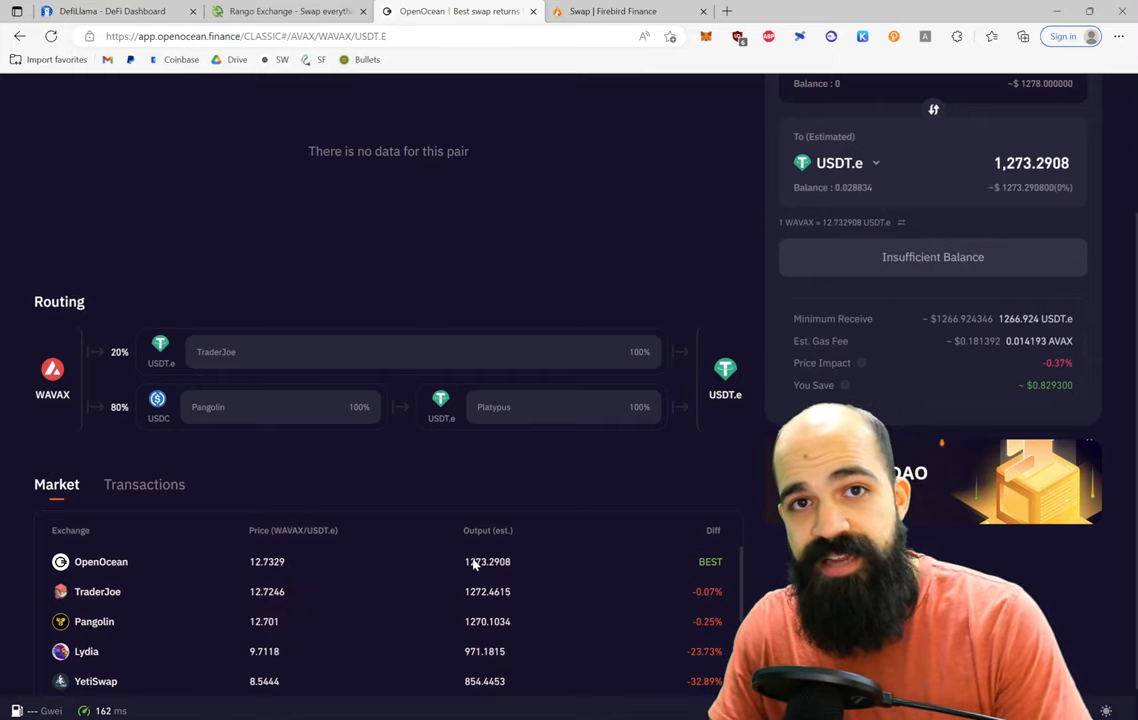
Step: Close Firebird's settings and review its about 1,274.36 USDT.e quote via KyberSwap Elastic and Platypus
click(630, 12)
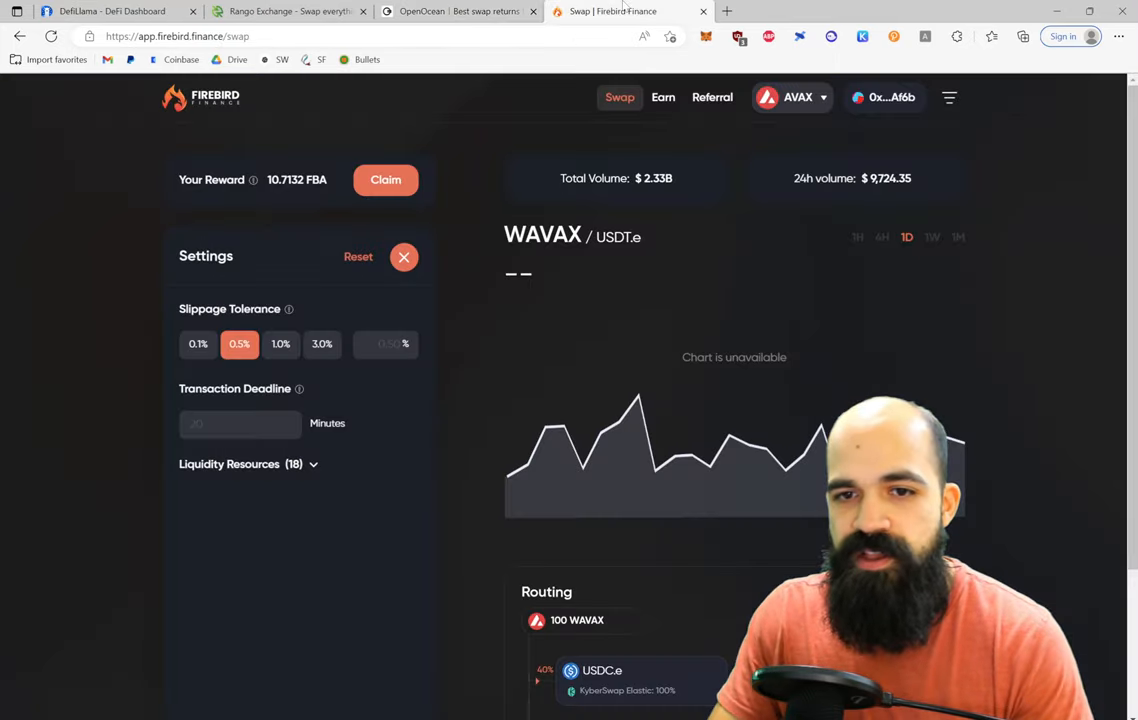
scroll(down, 3)
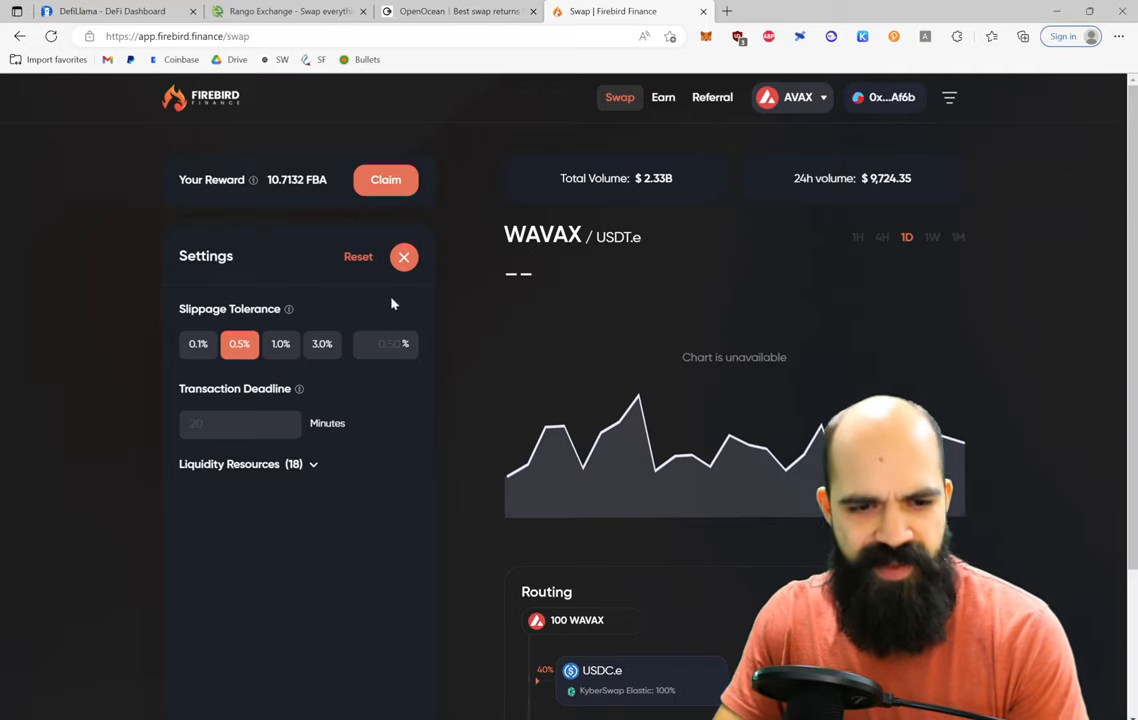
mouse_move(368, 296)
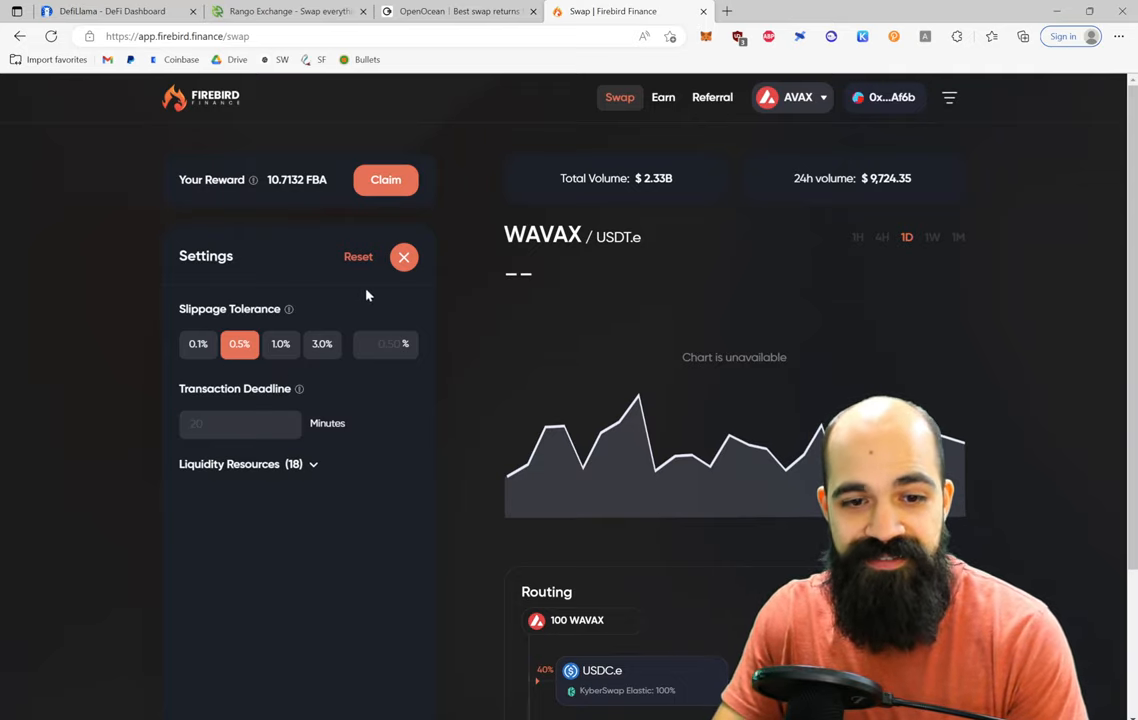
click(404, 256)
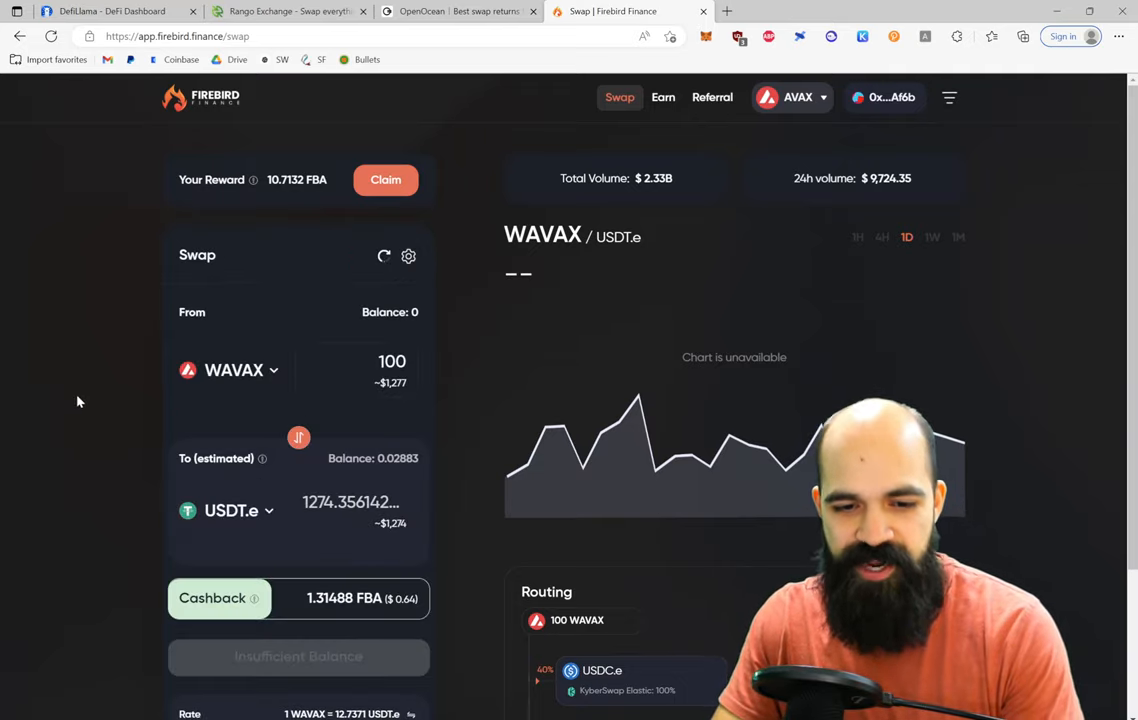
scroll(down, 3)
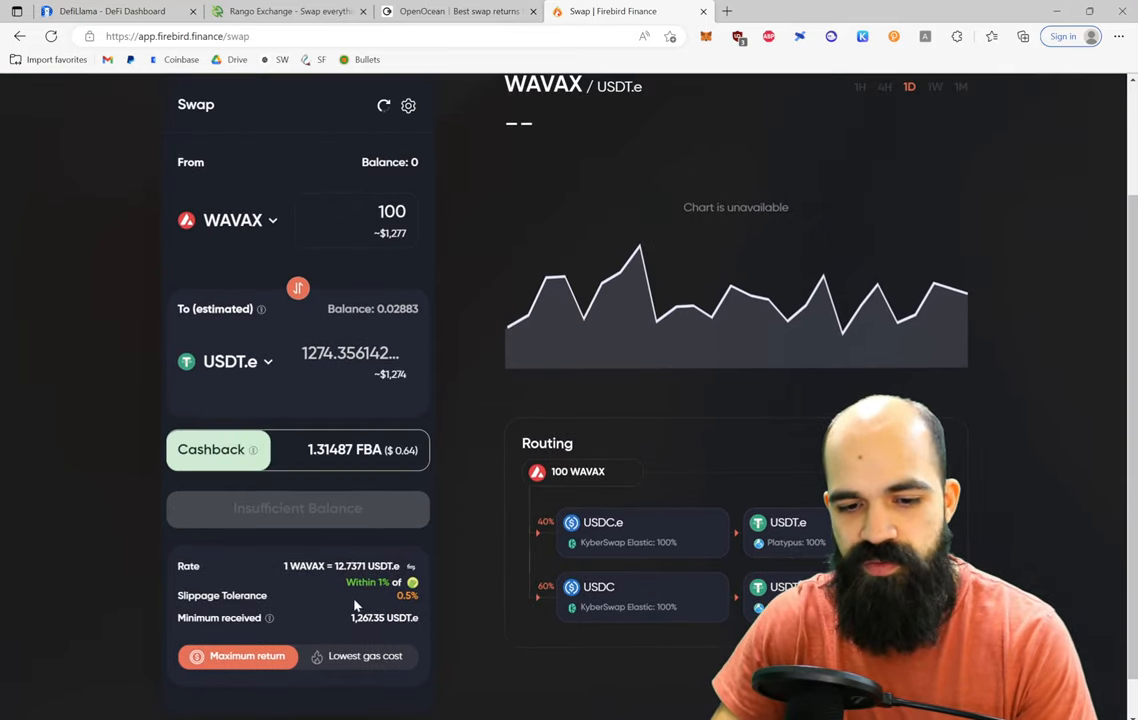
Step: Check OpenOcean's advanced settings and refreshed ~1,275.19 USDT.e quote, then return to Rango's quote
click(460, 12)
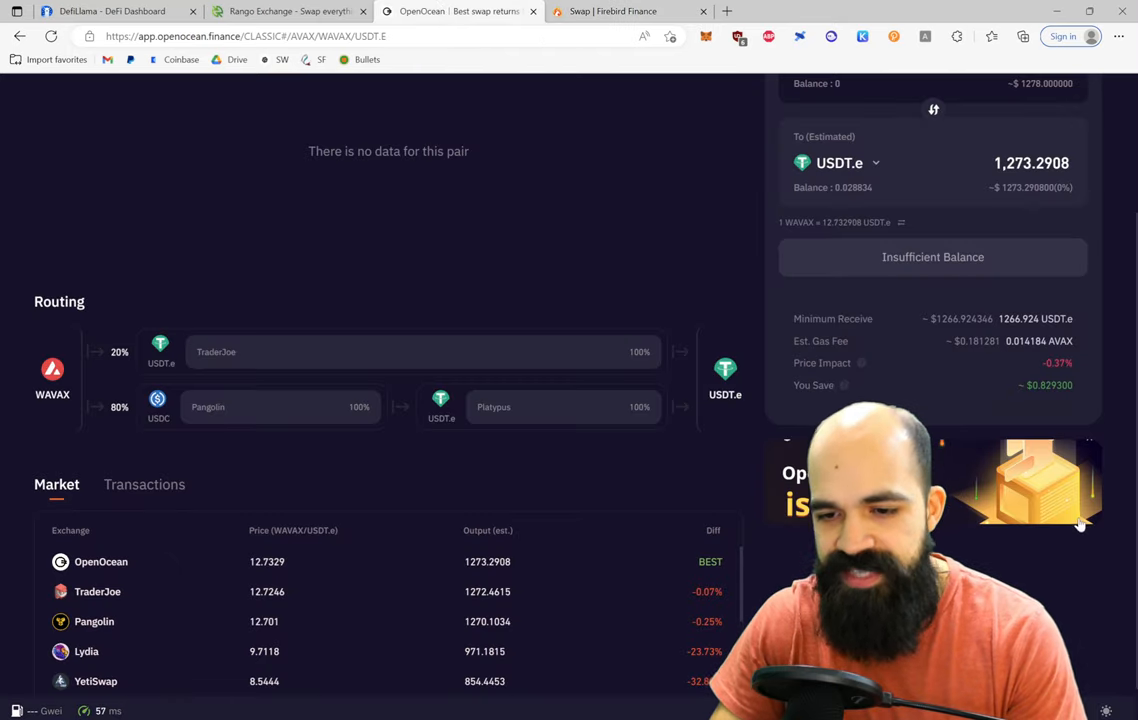
scroll(up, 3)
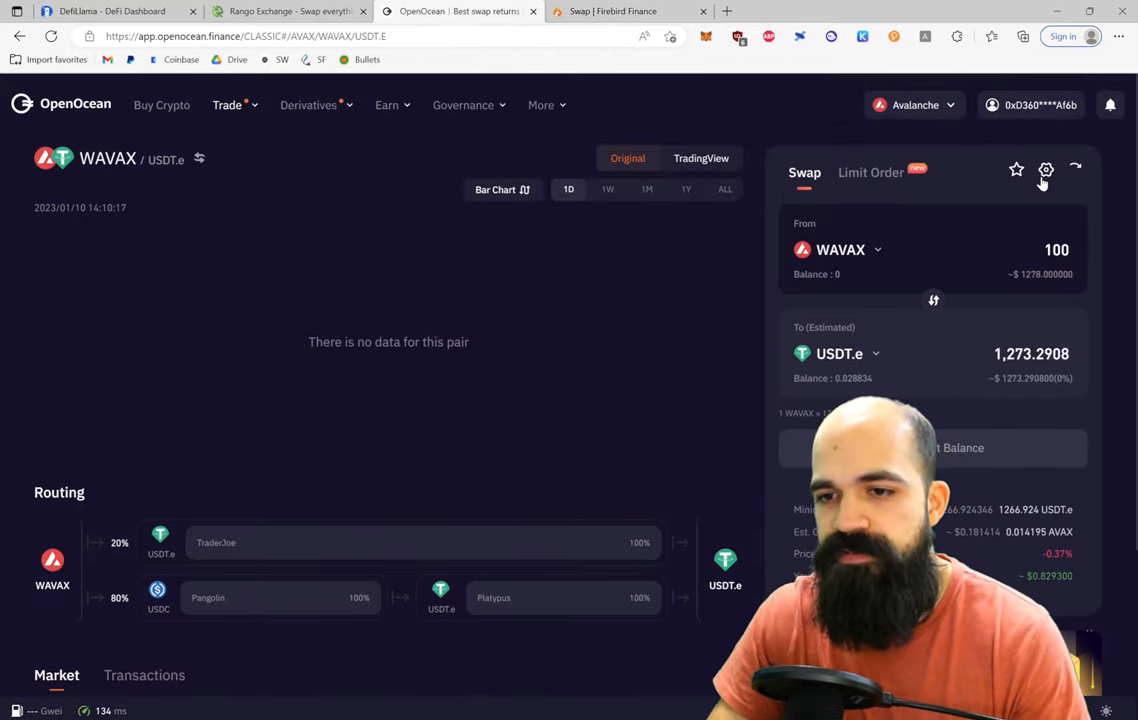
click(1044, 168)
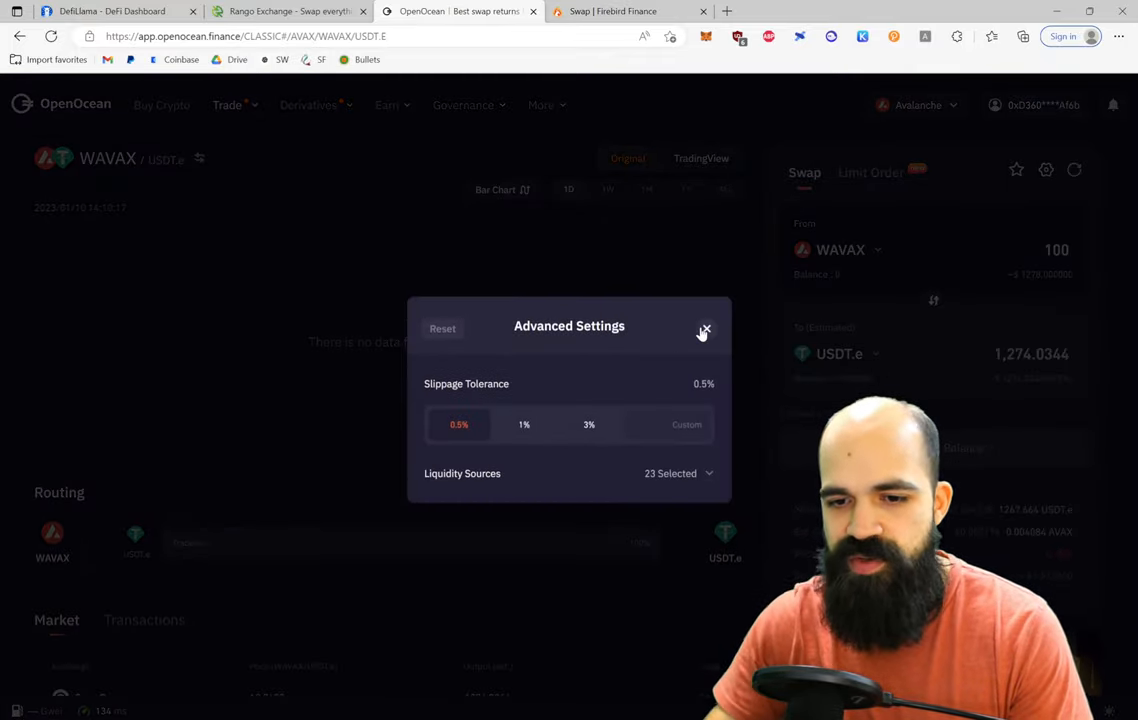
click(704, 328)
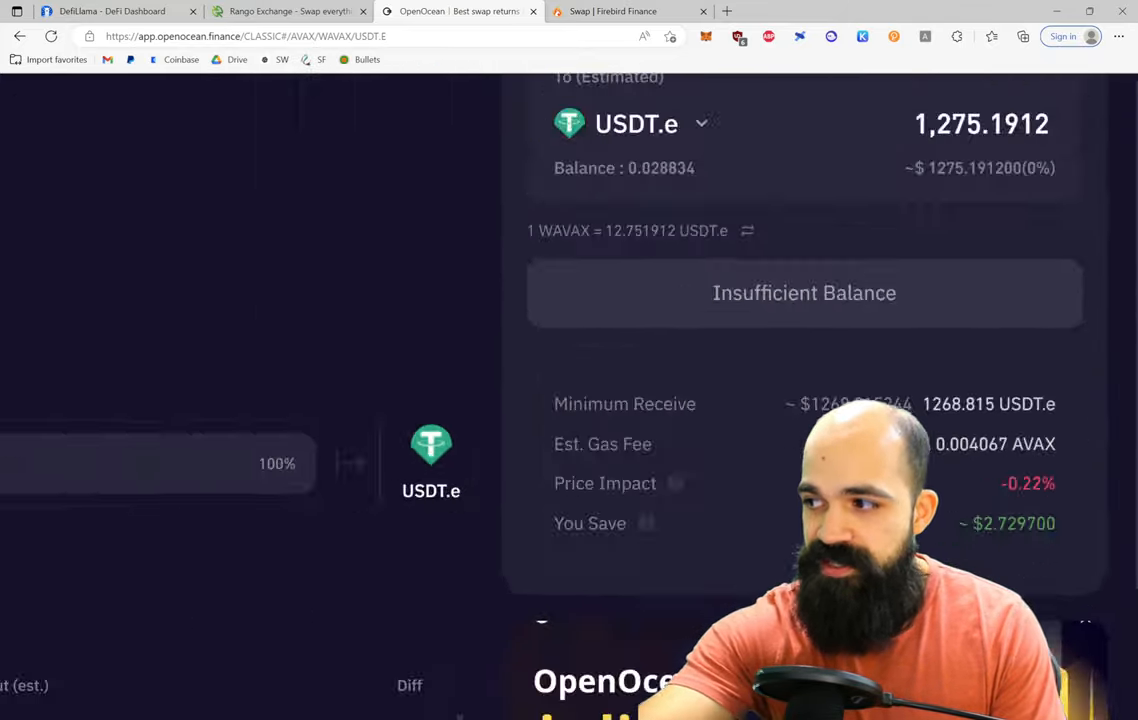
click(280, 12)
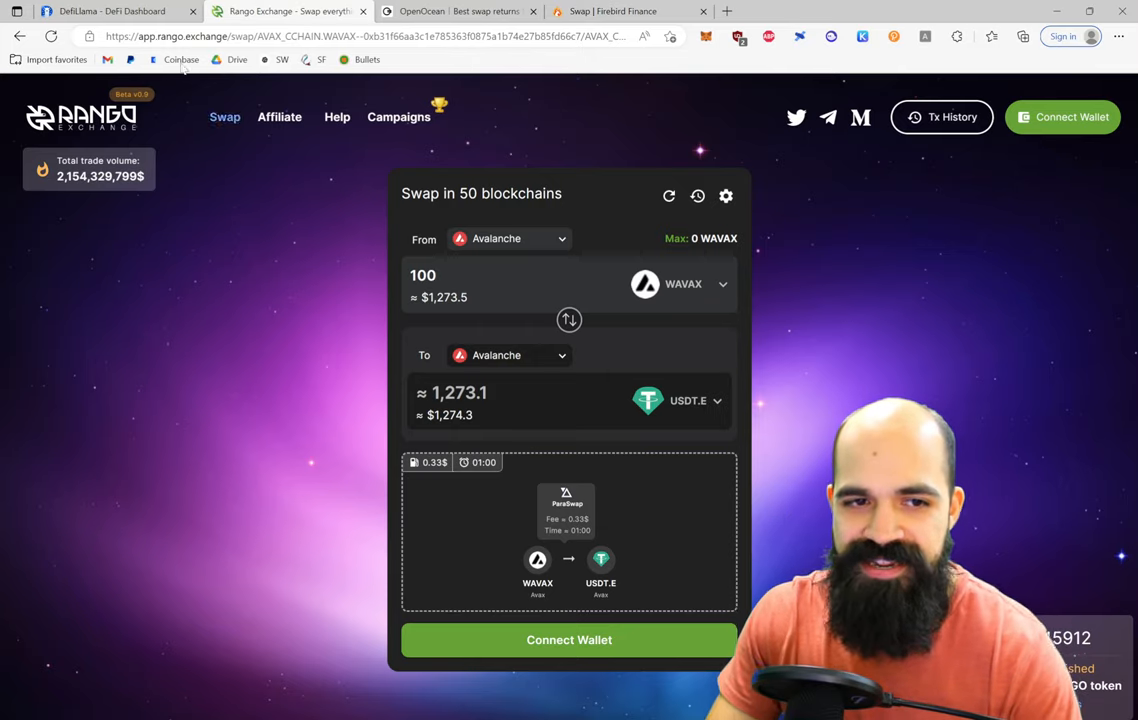
Step: Go to DefiLlama's DEX Meta-Aggregator swap page from the sidebar
click(110, 22)
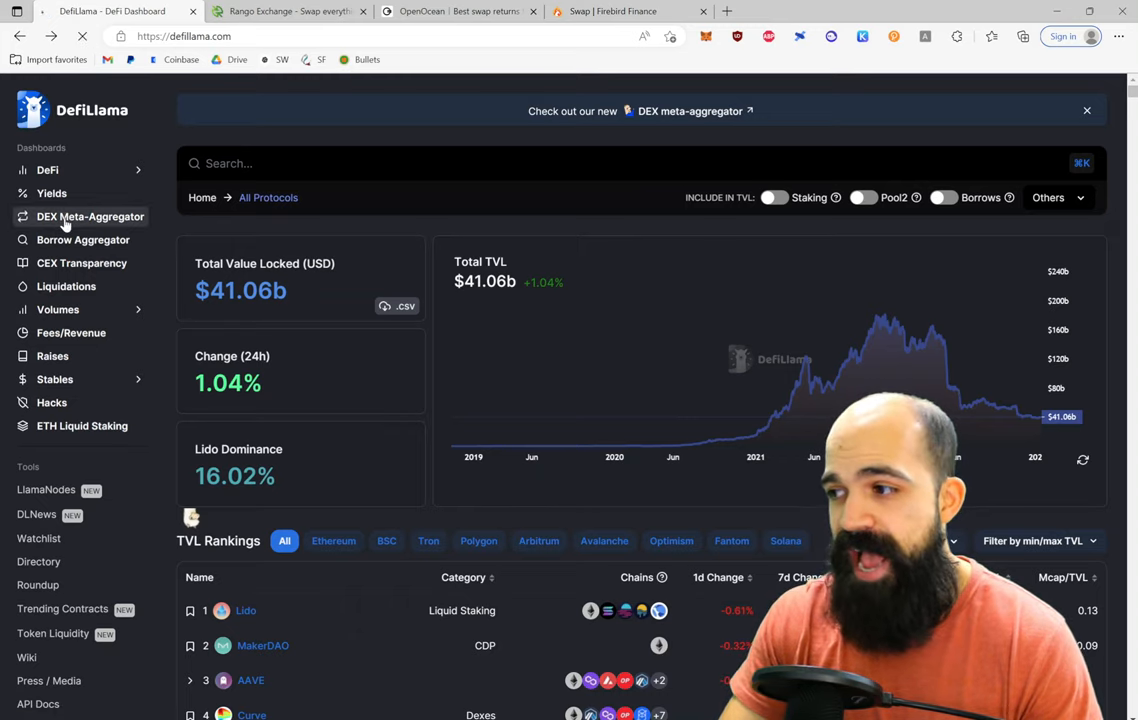
click(90, 216)
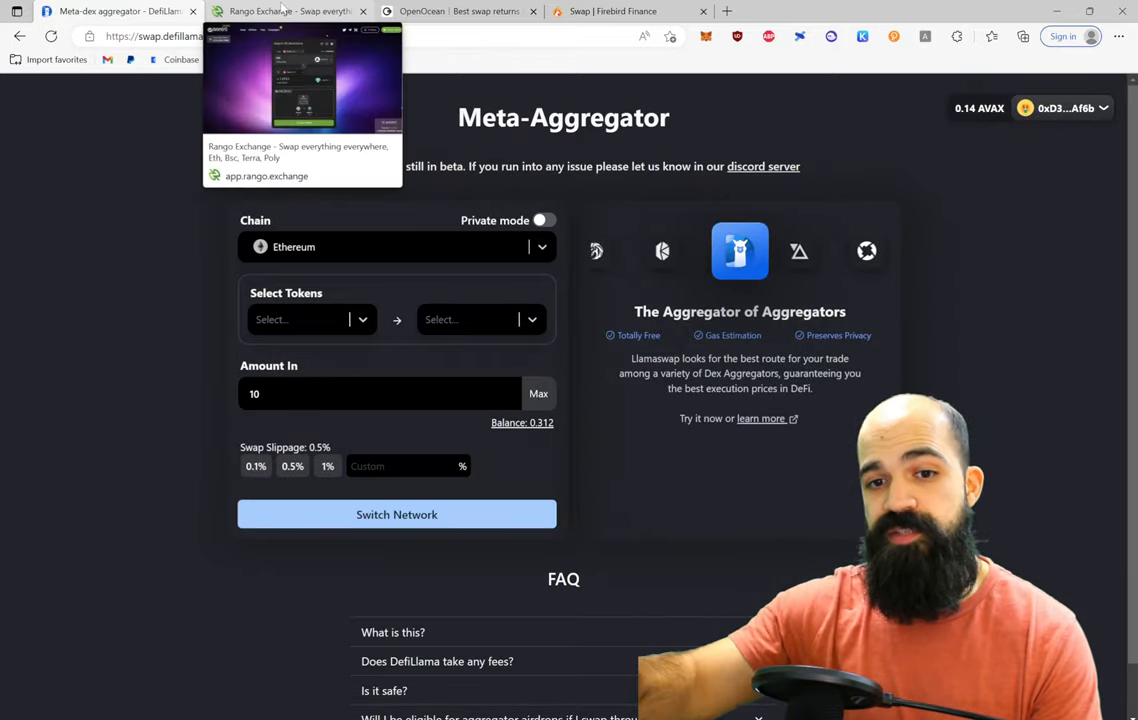
Step: Glance at Rango's quote, then set the Meta-Aggregator's chain to Avalanche
click(290, 12)
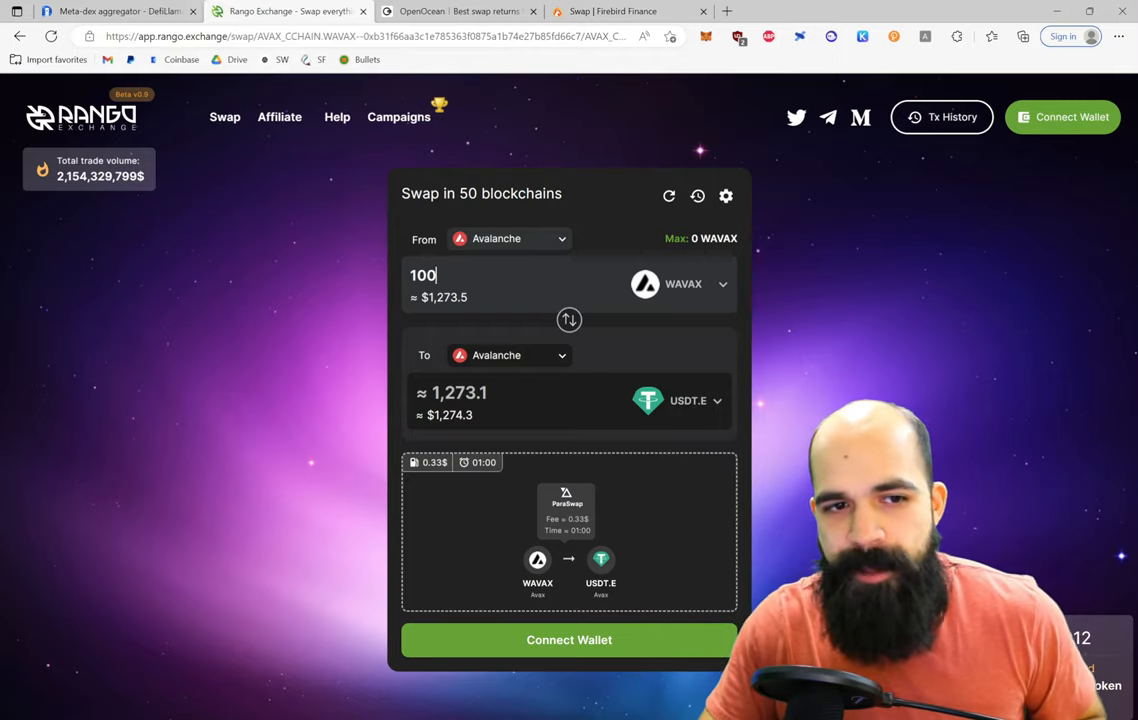
click(110, 16)
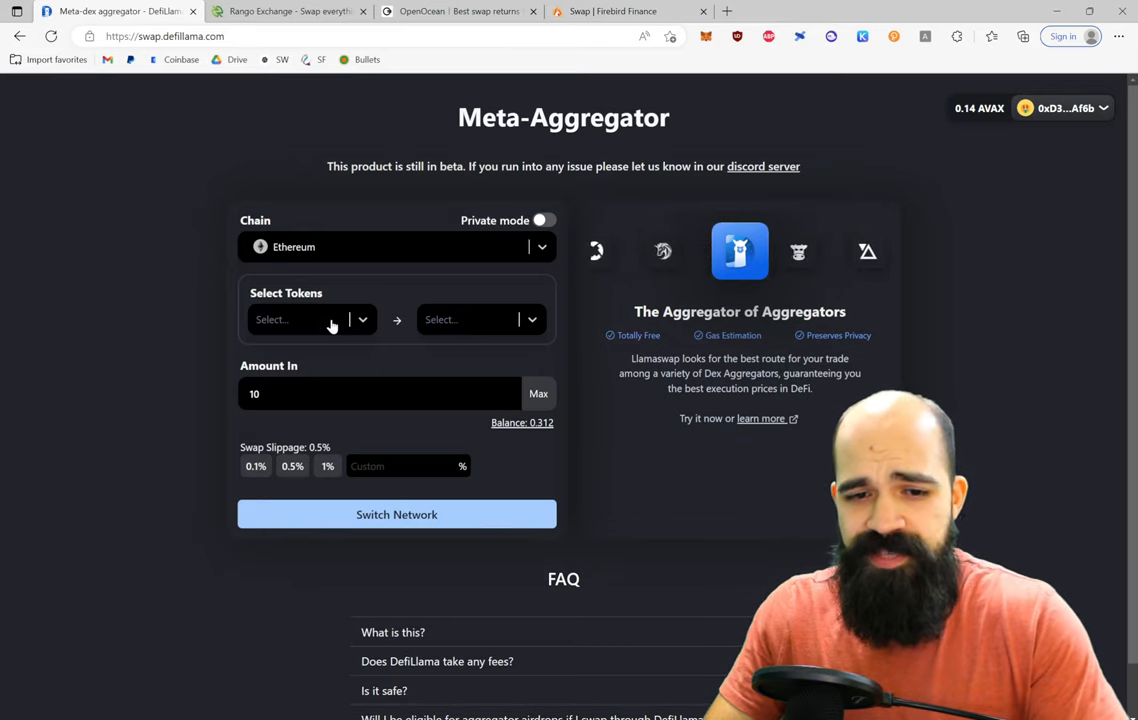
click(396, 248)
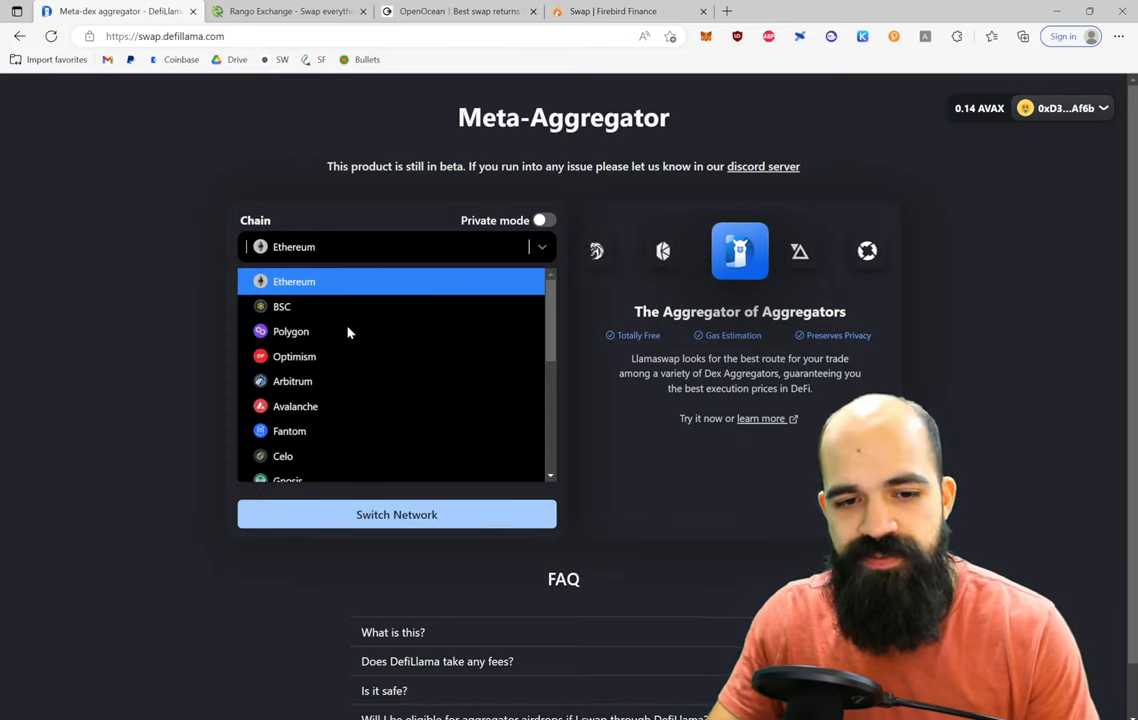
click(296, 406)
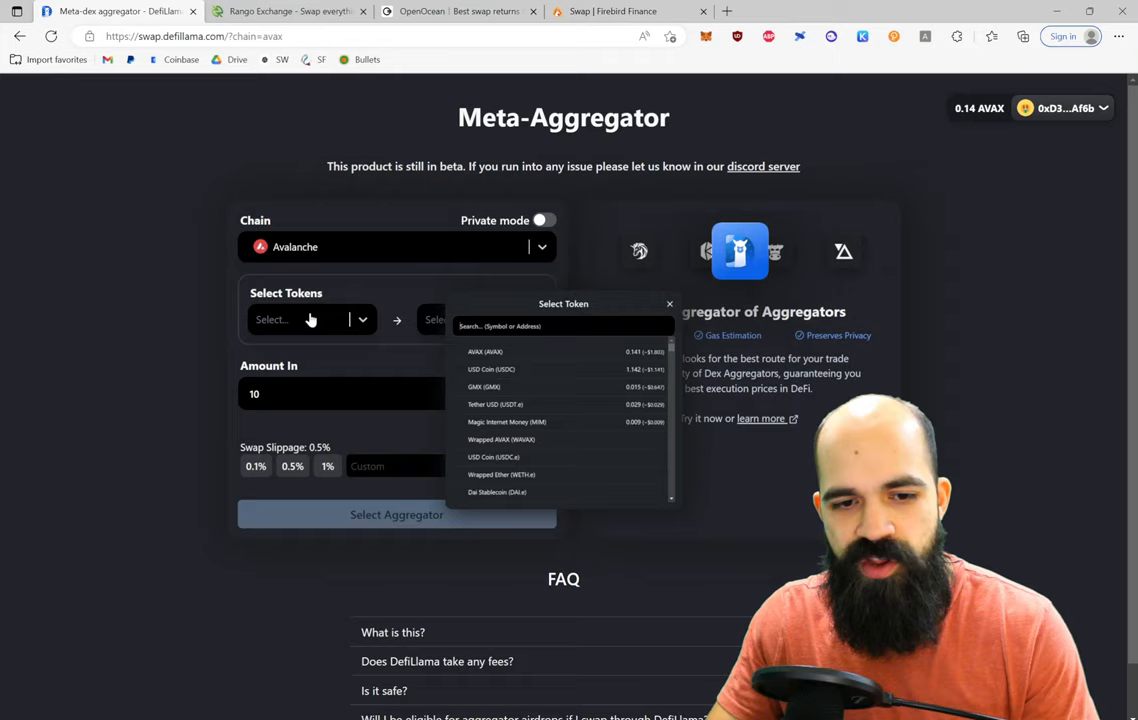
Step: Select Wrapped AVAX (WAVAX) to sell and Tether USD (USDT.e) to receive
text(wava)
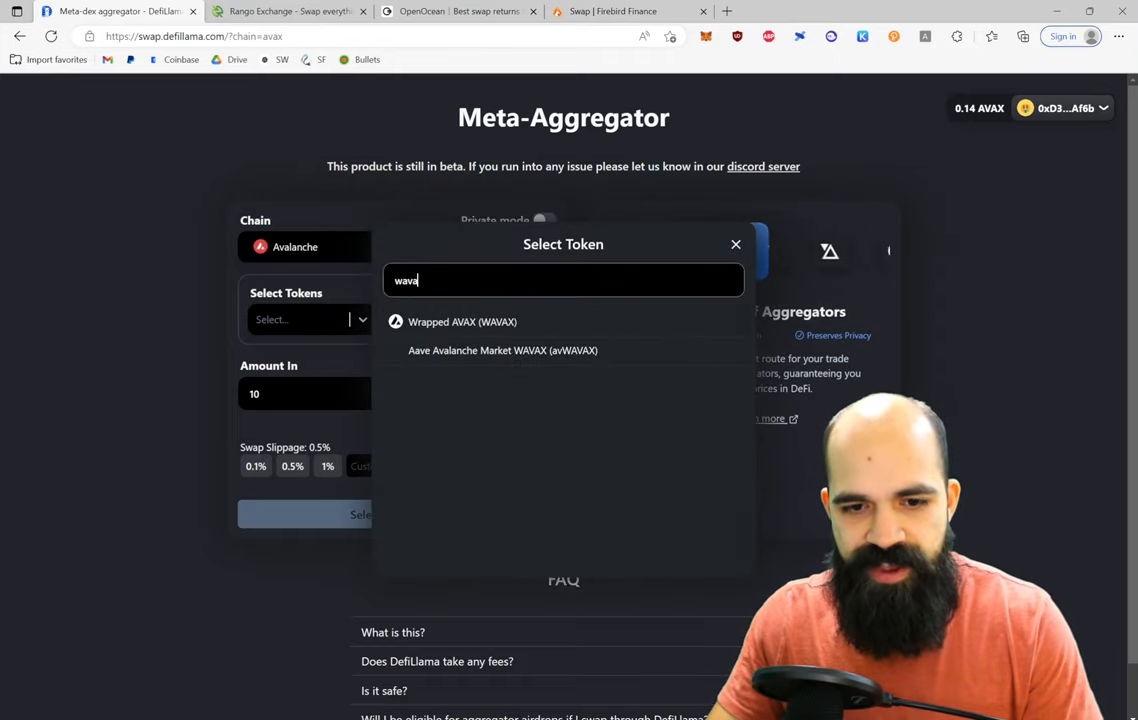
click(462, 320)
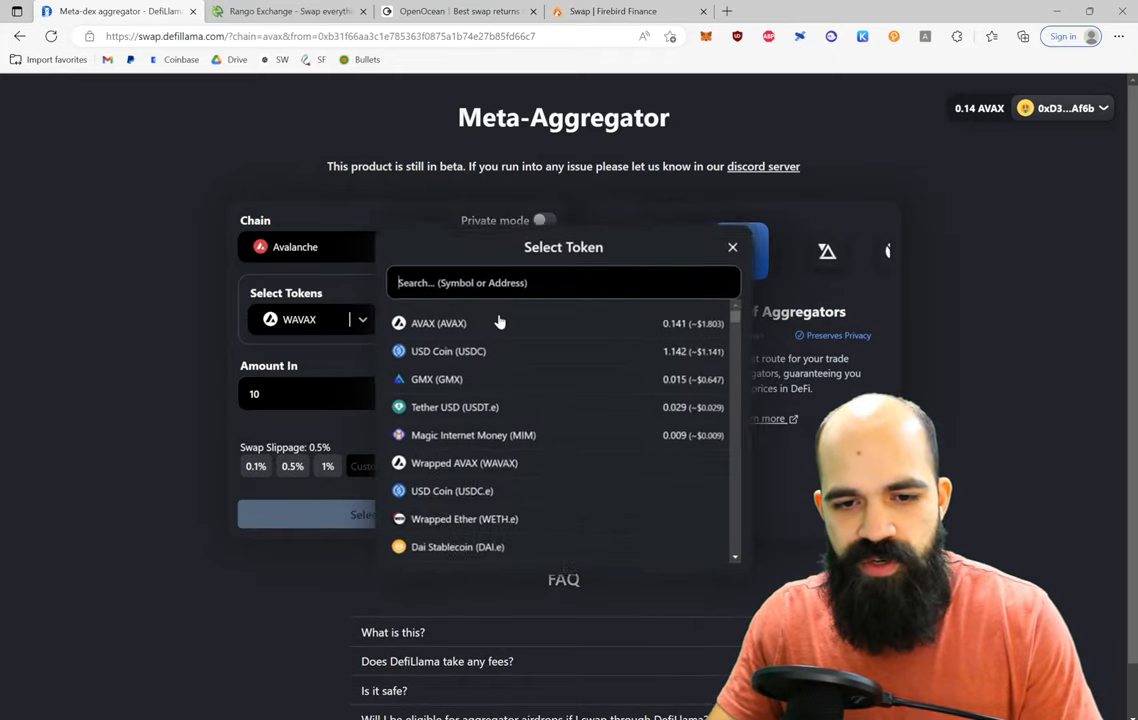
text(usdt)
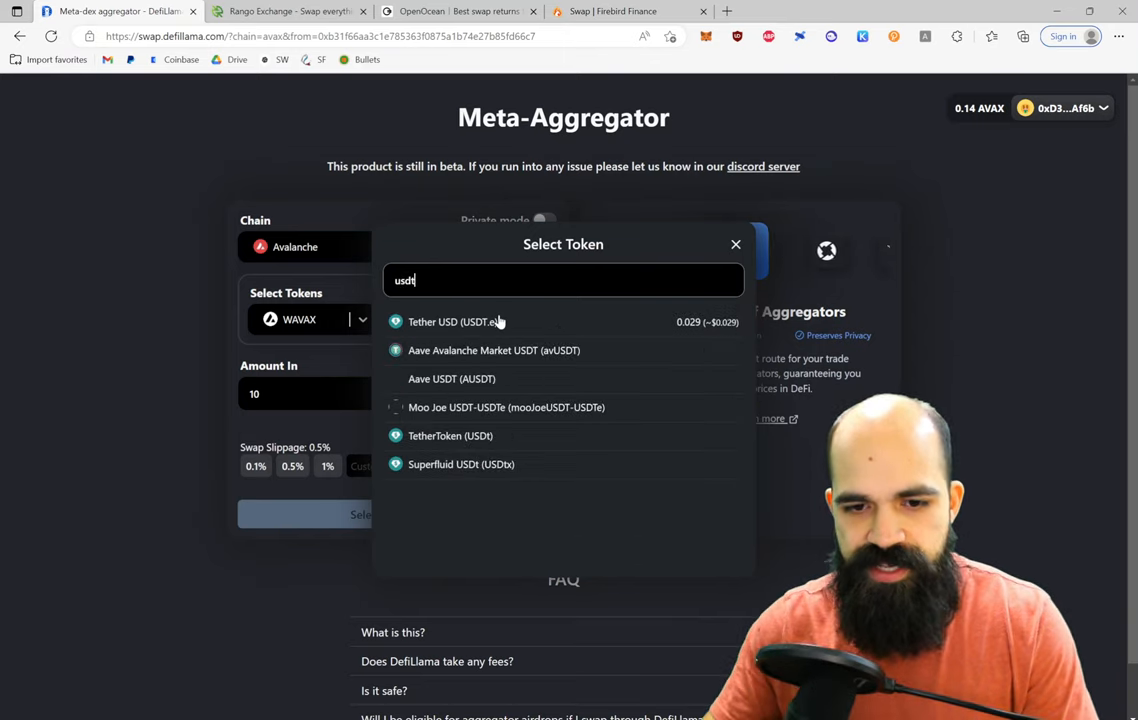
click(456, 322)
text(0)
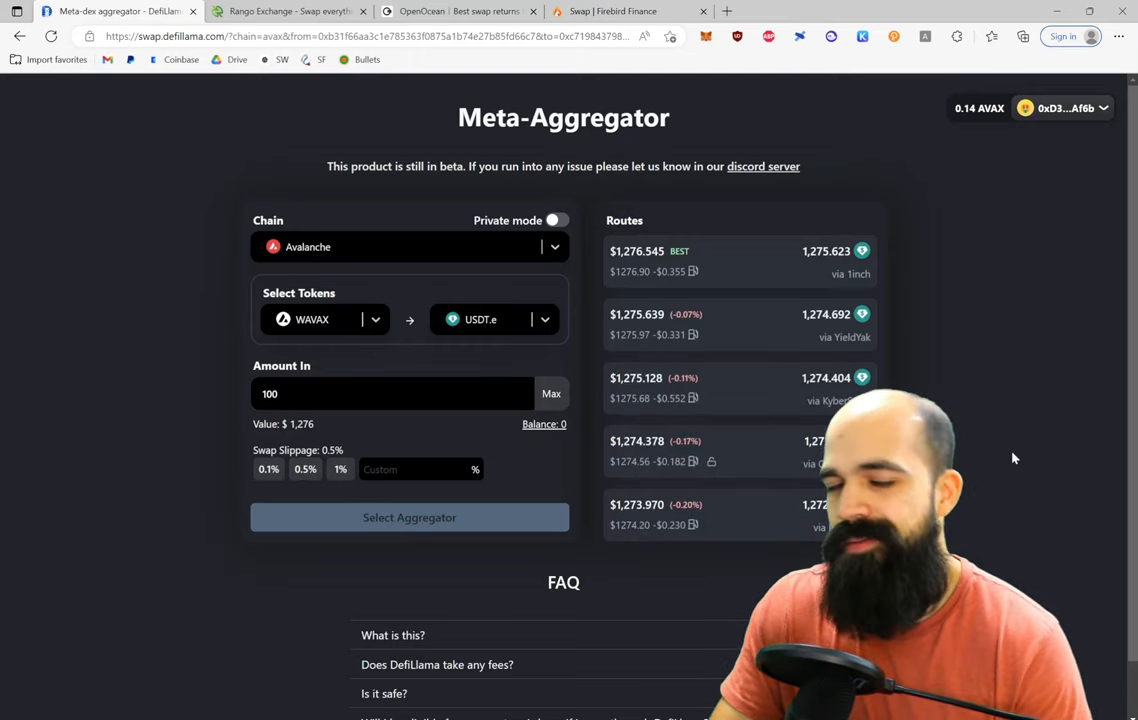
mouse_move(1024, 410)
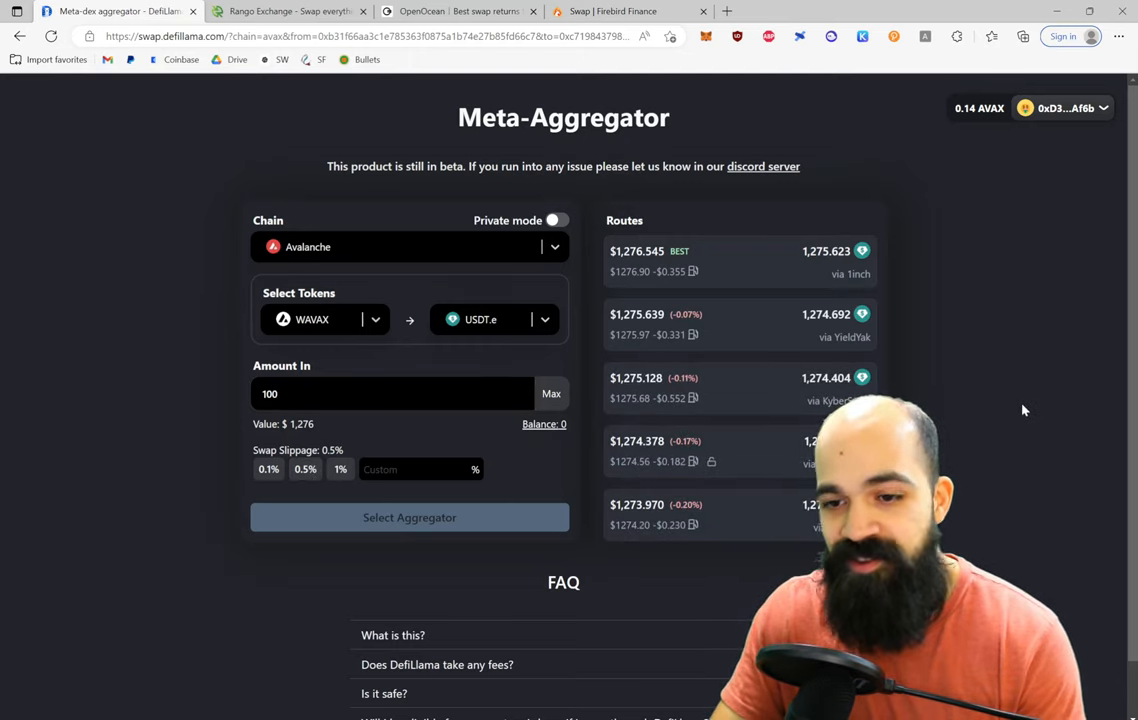
mouse_move(780, 268)
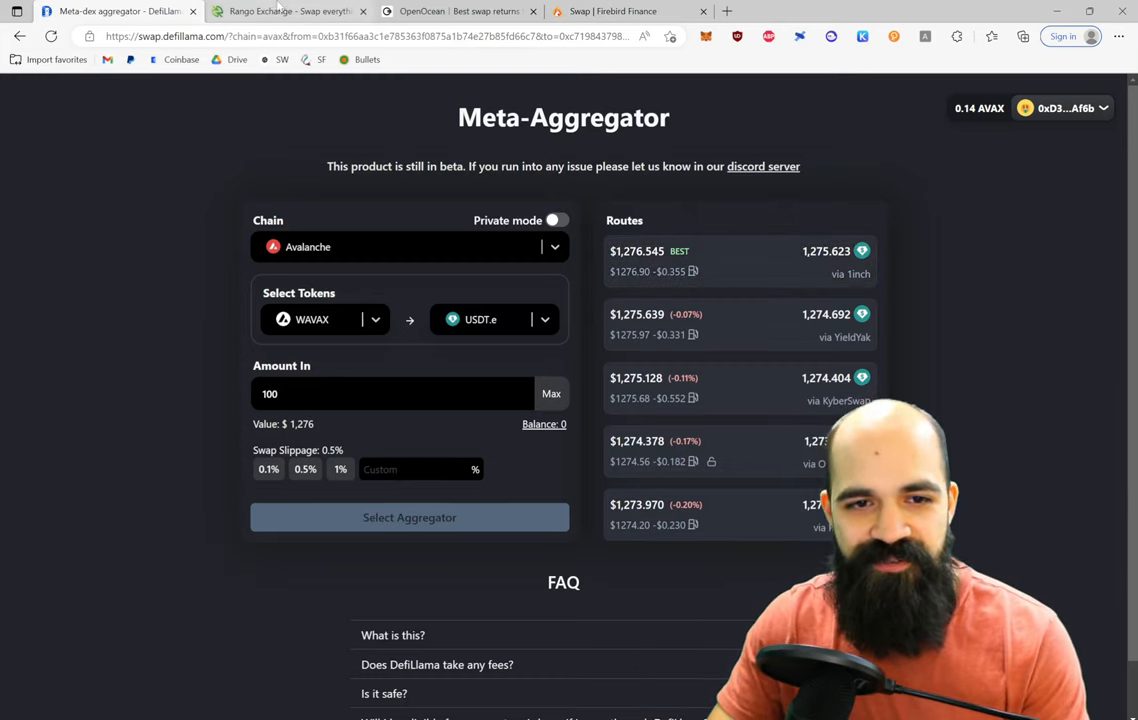
mouse_move(988, 328)
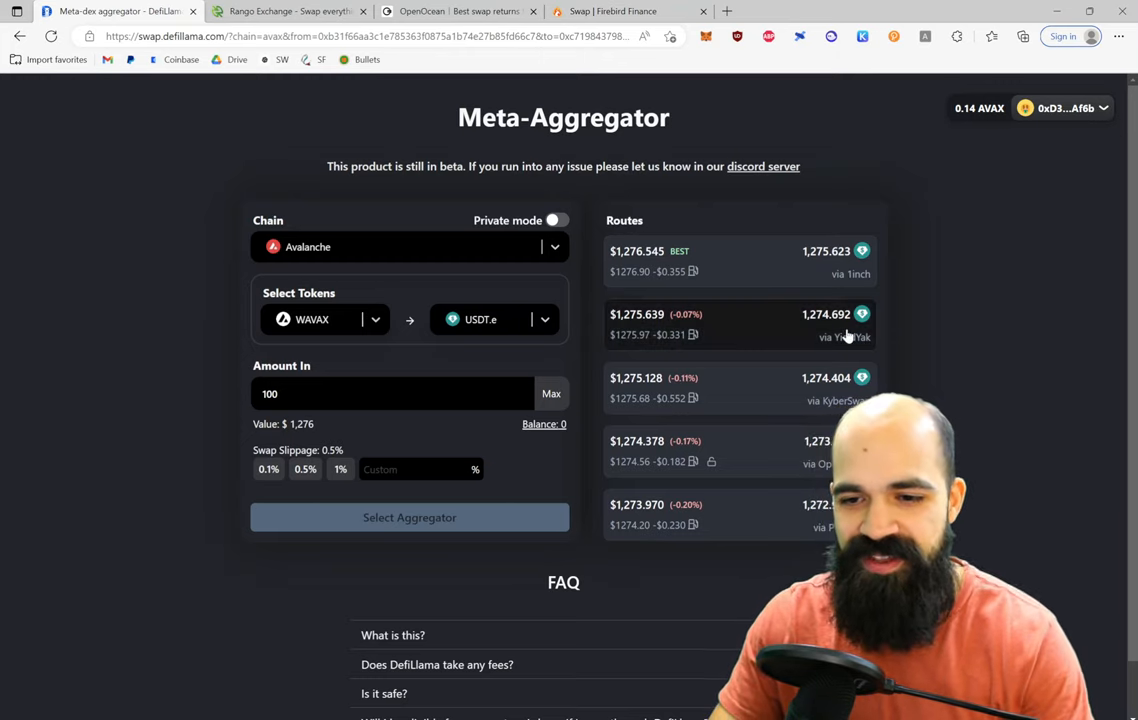
mouse_move(806, 540)
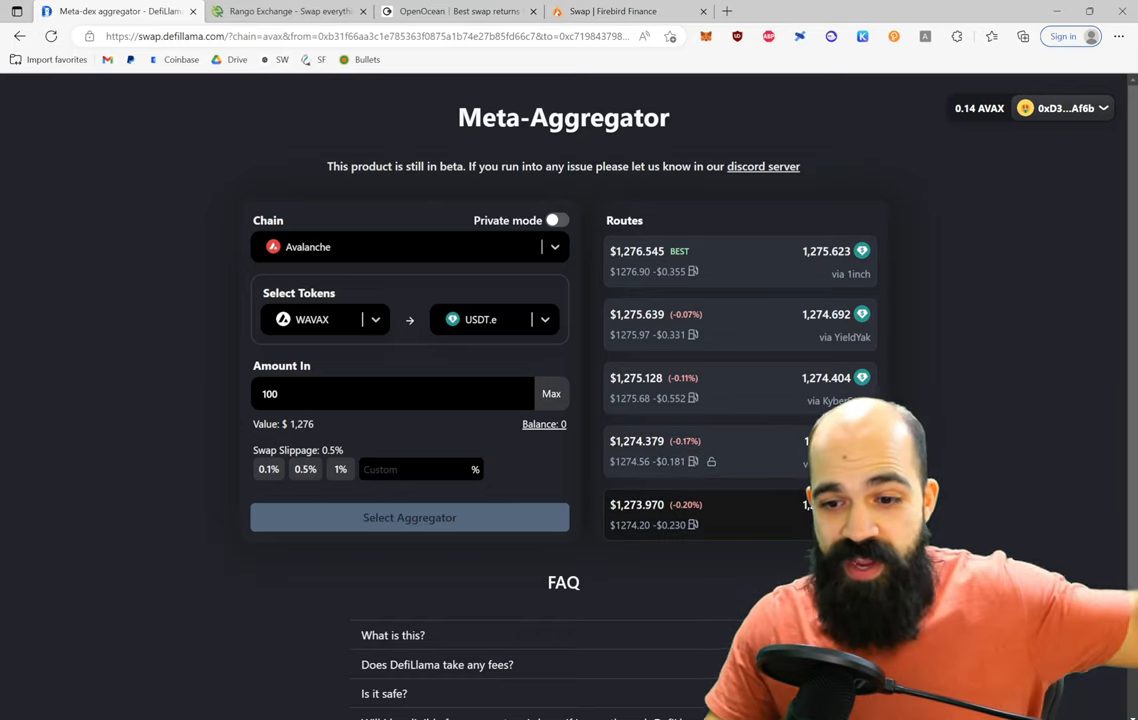
mouse_move(804, 400)
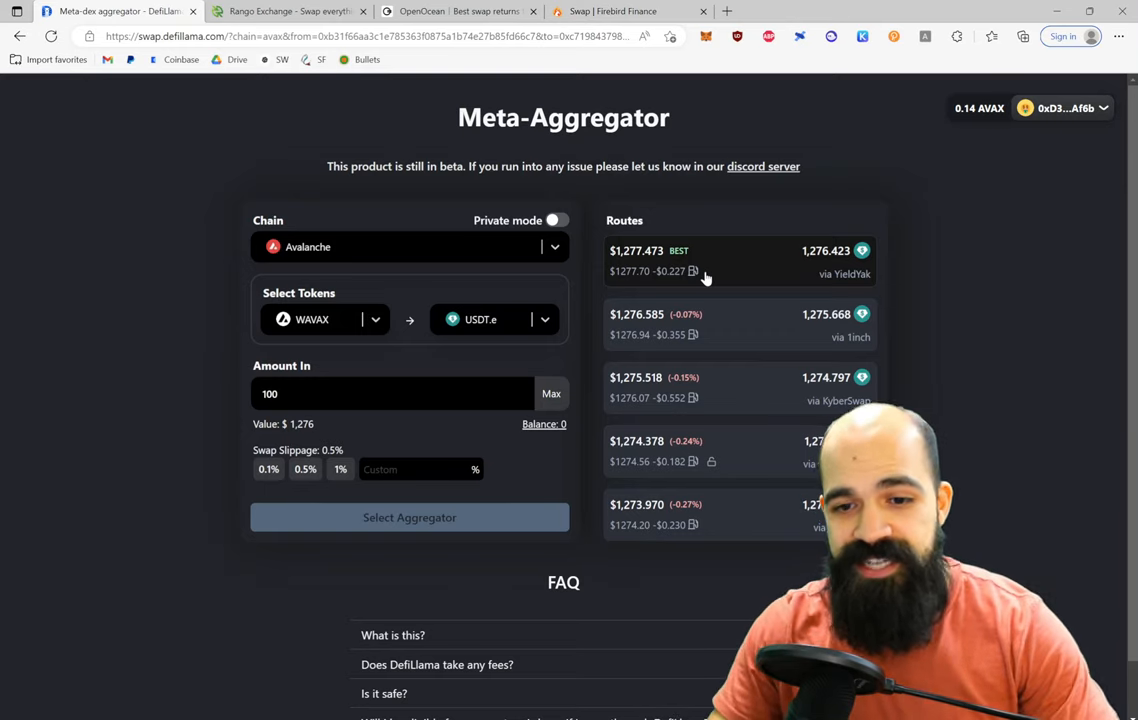
mouse_move(964, 352)
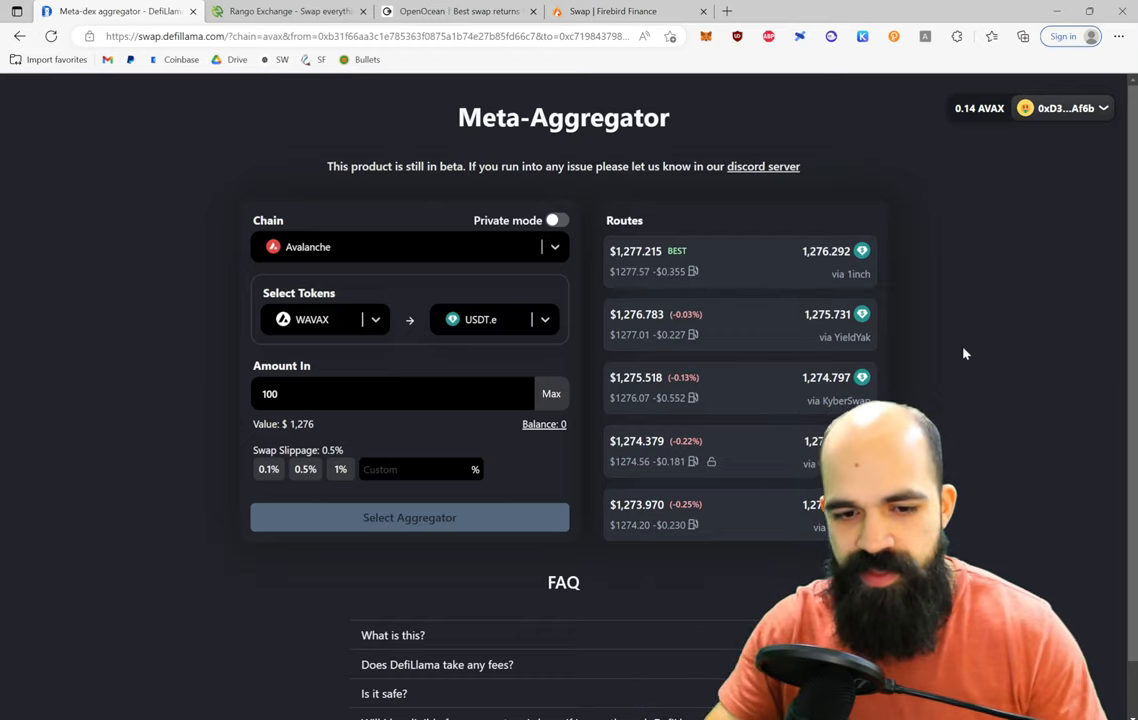
mouse_move(774, 298)
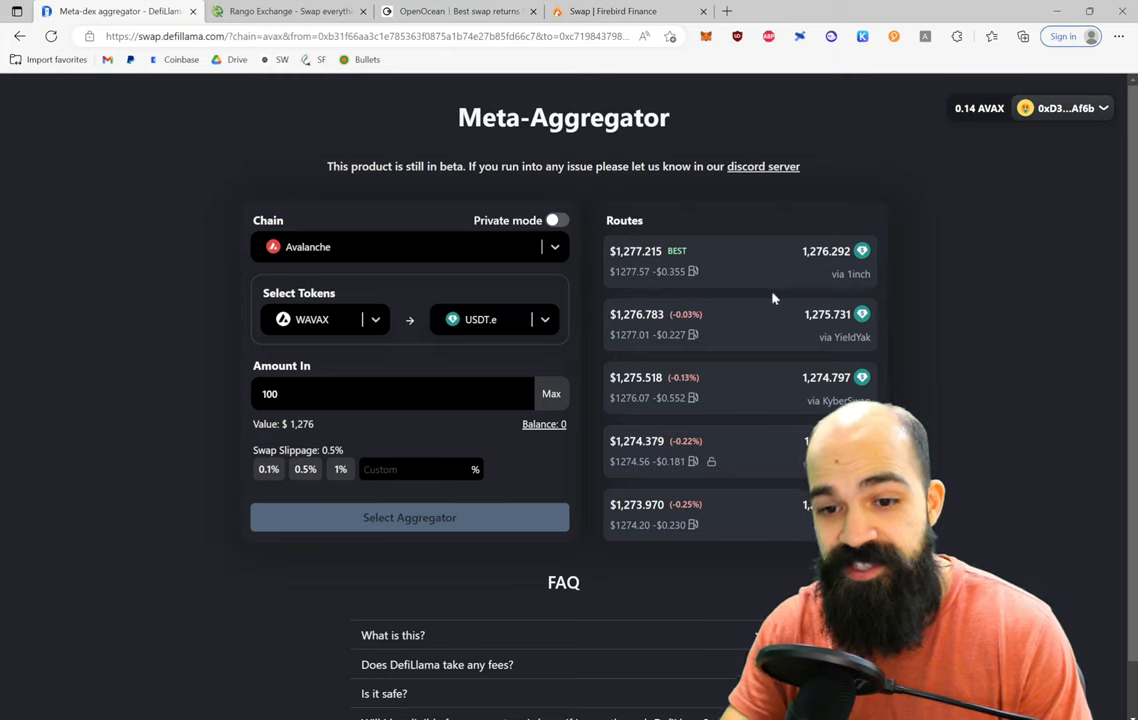
mouse_move(772, 274)
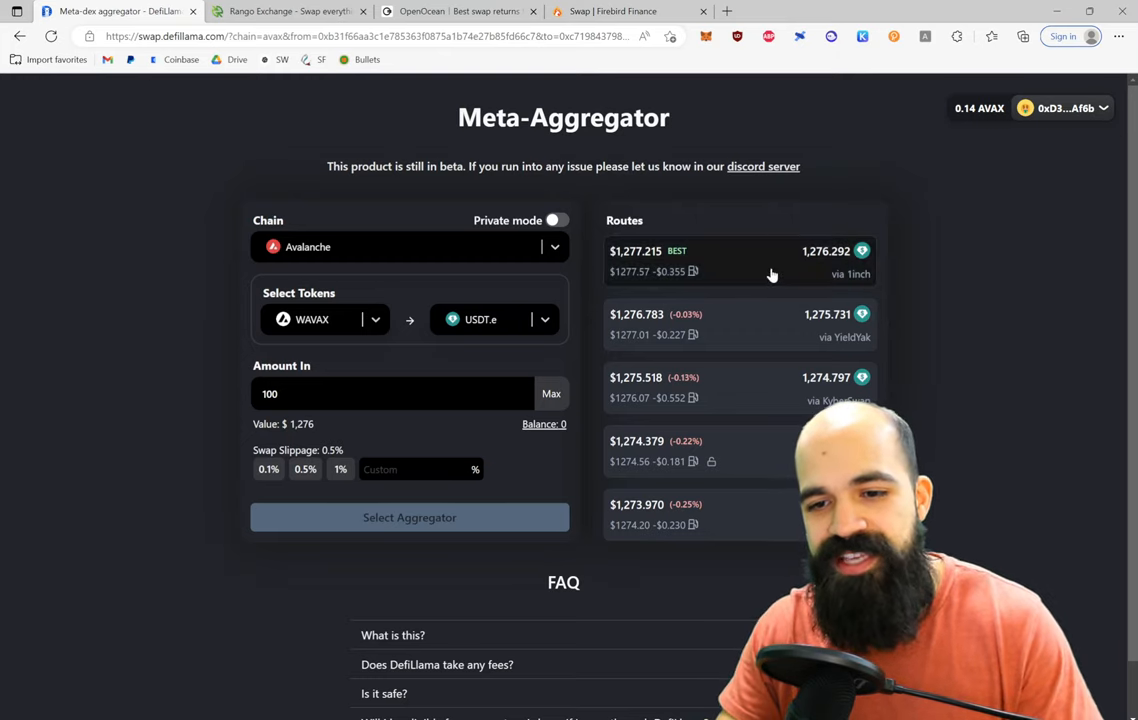
mouse_move(698, 270)
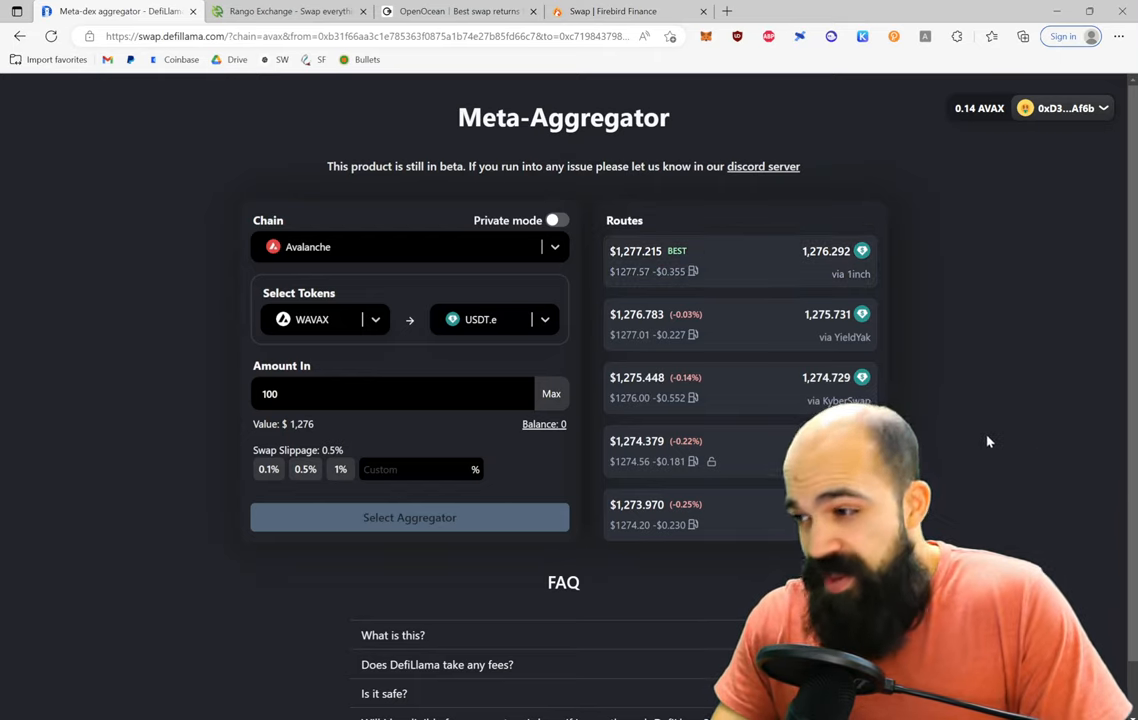
mouse_move(448, 272)
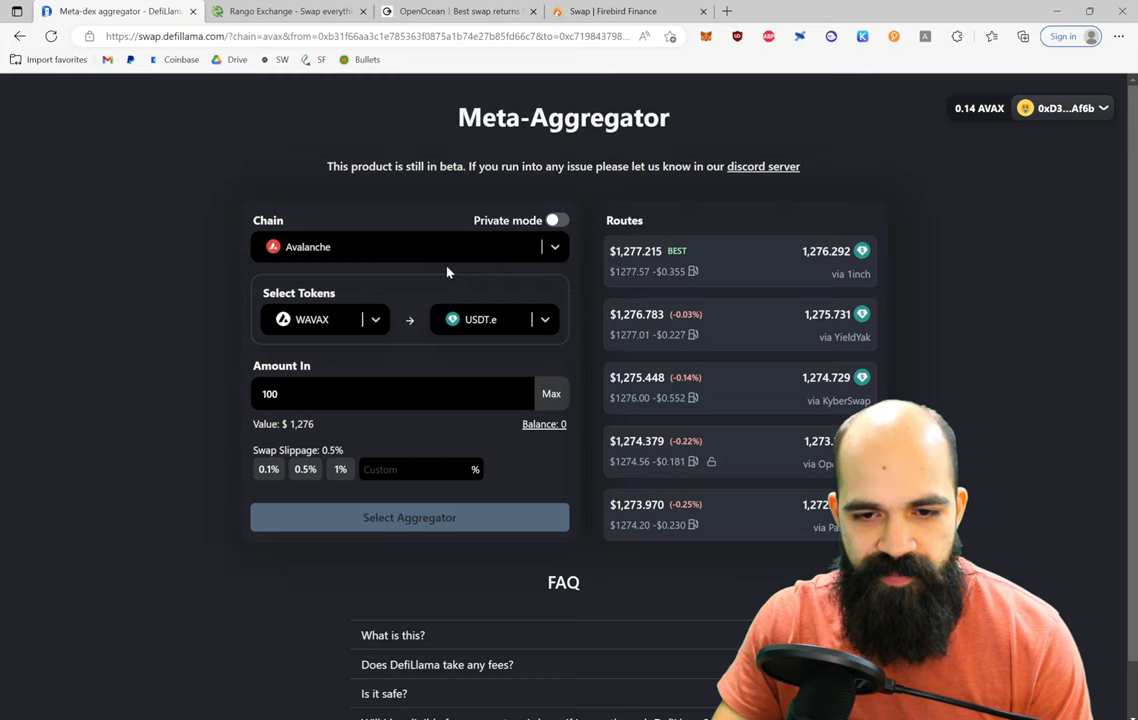
mouse_move(452, 422)
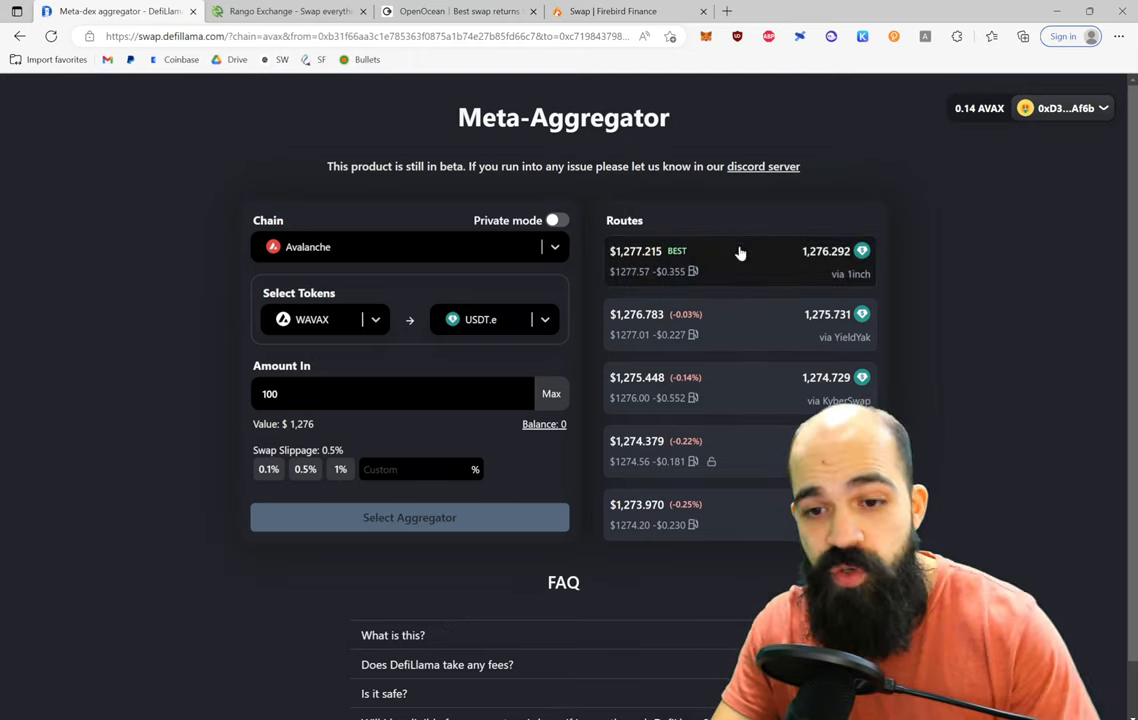
mouse_move(744, 284)
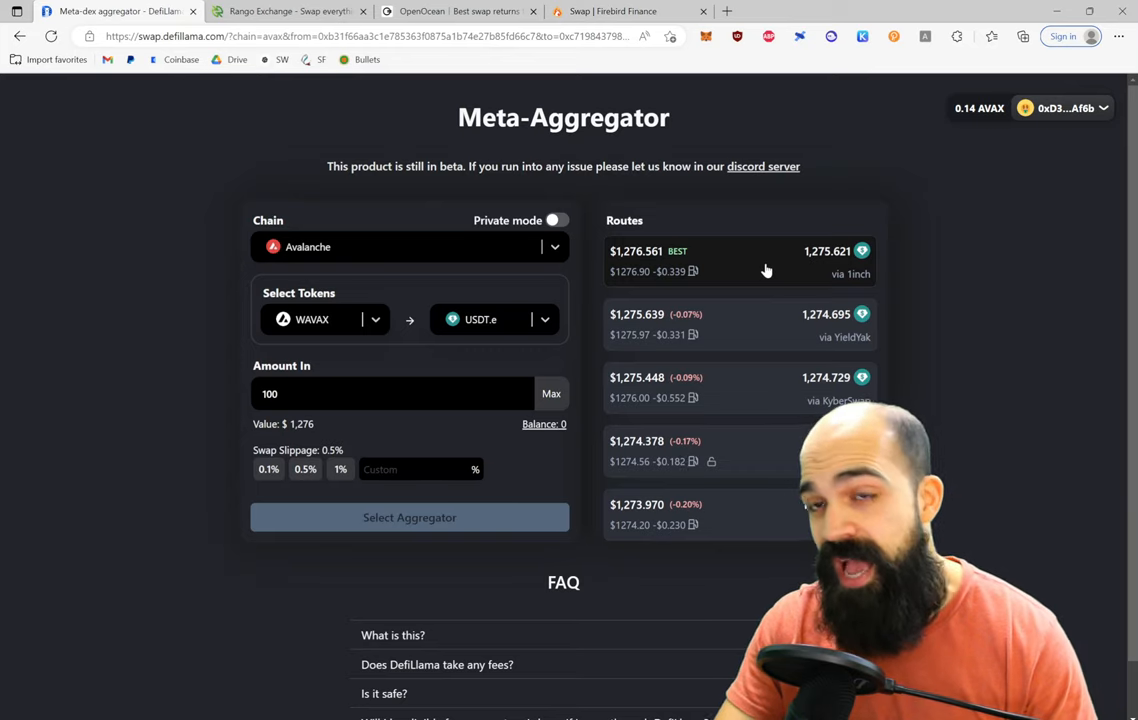
Step: Select the 1inch route (about 1,275.6 USDT.e) so WAVAX approval is offered
click(408, 516)
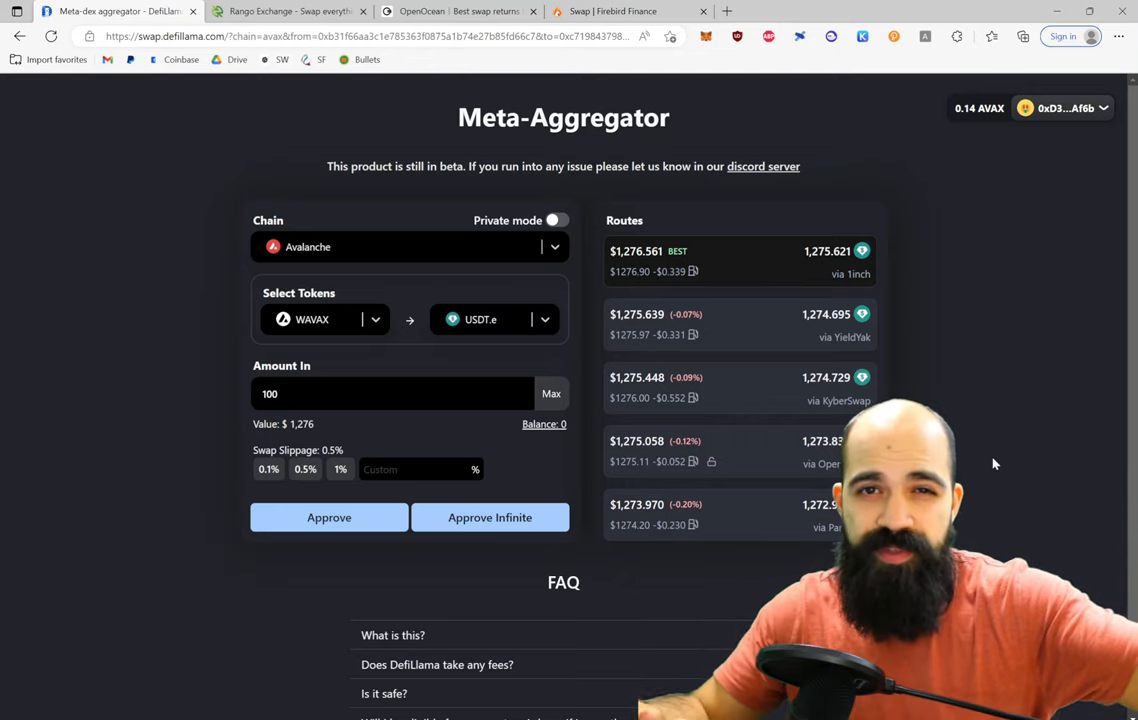
mouse_move(678, 334)
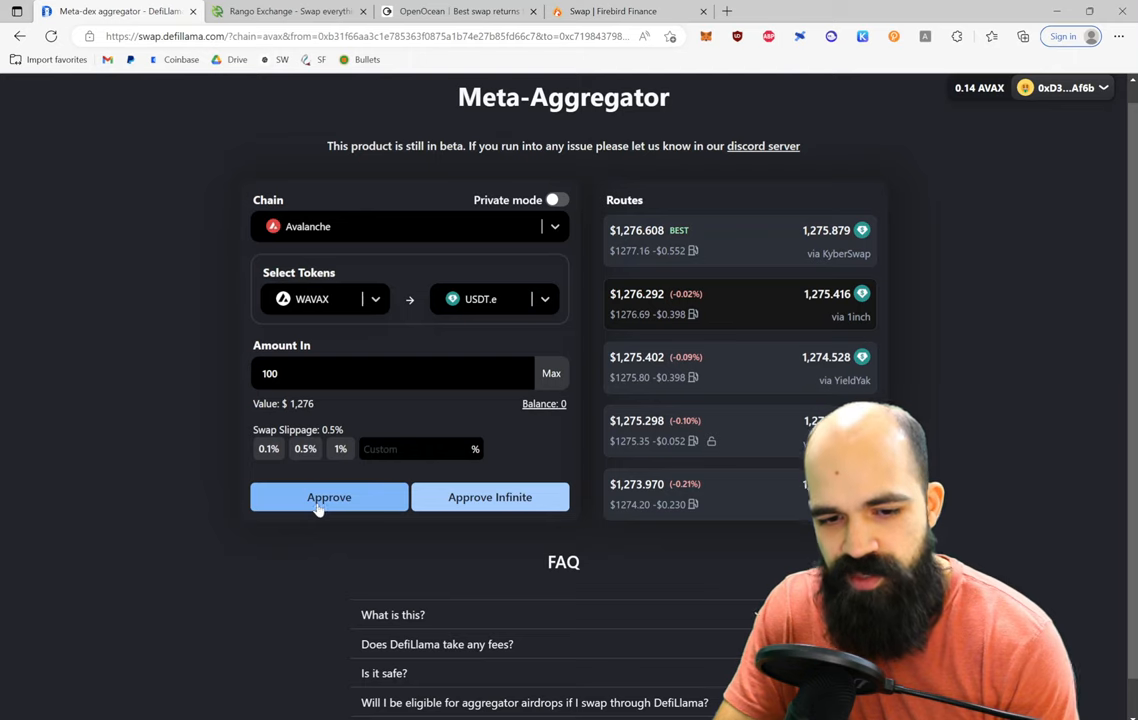
Step: Approve WAVAX spending and confirm it in MetaMask, leaving the Swap button ready
click(328, 496)
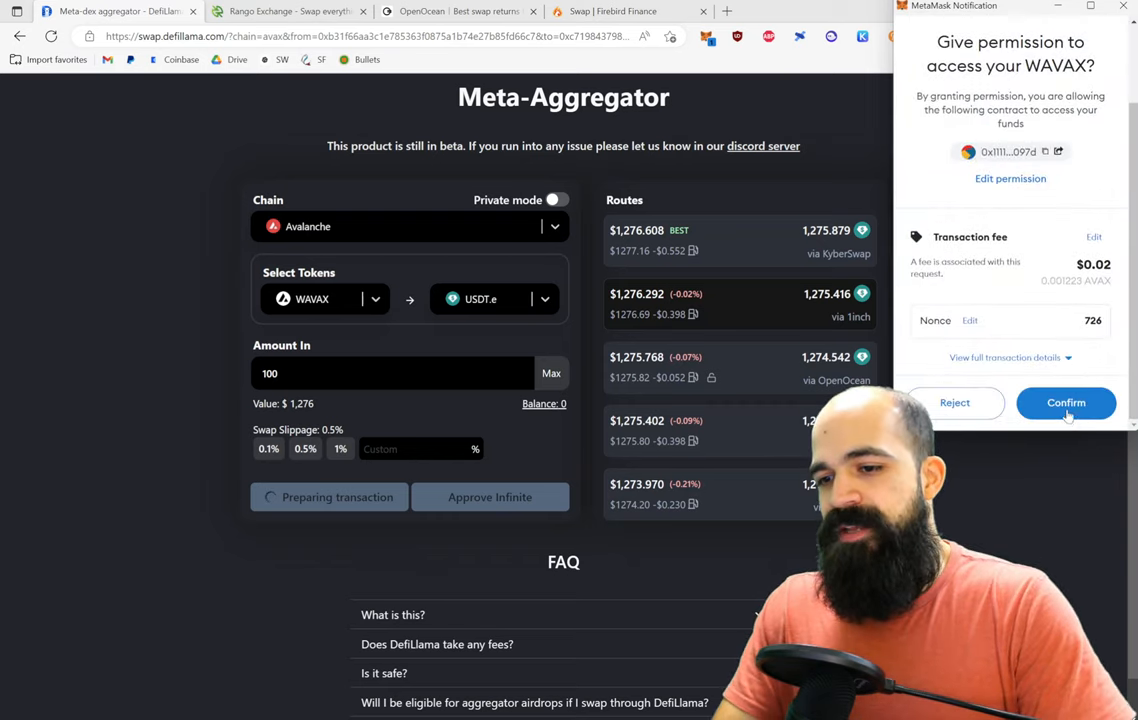
click(1064, 402)
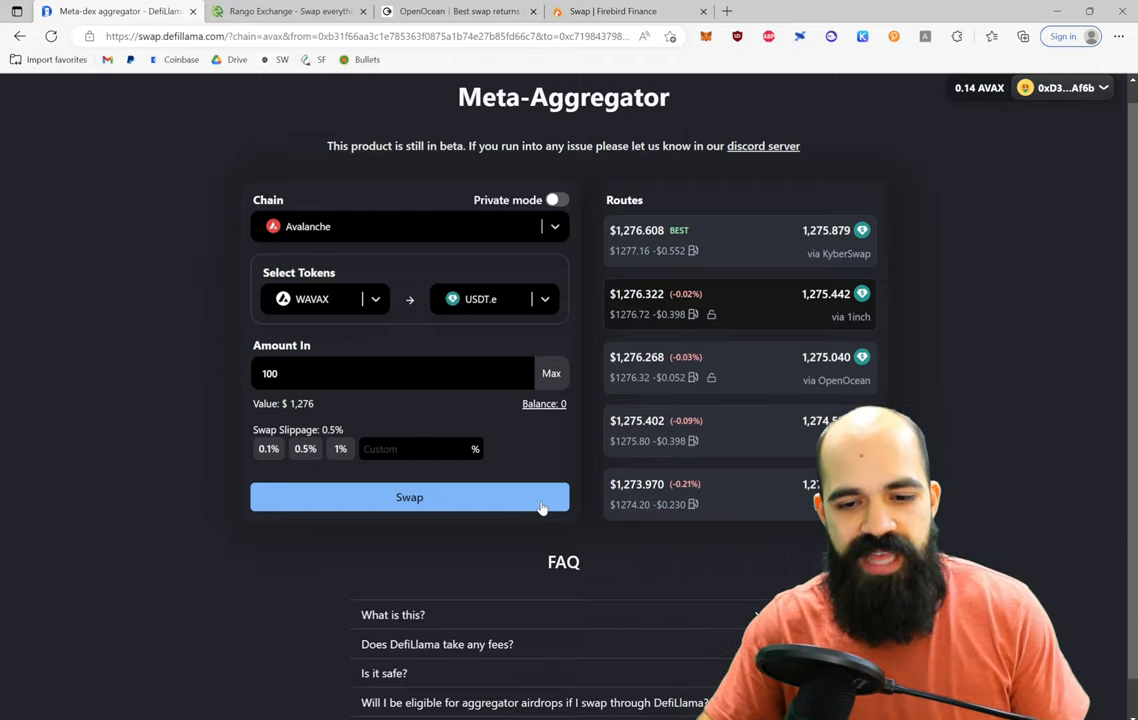
mouse_move(1040, 292)
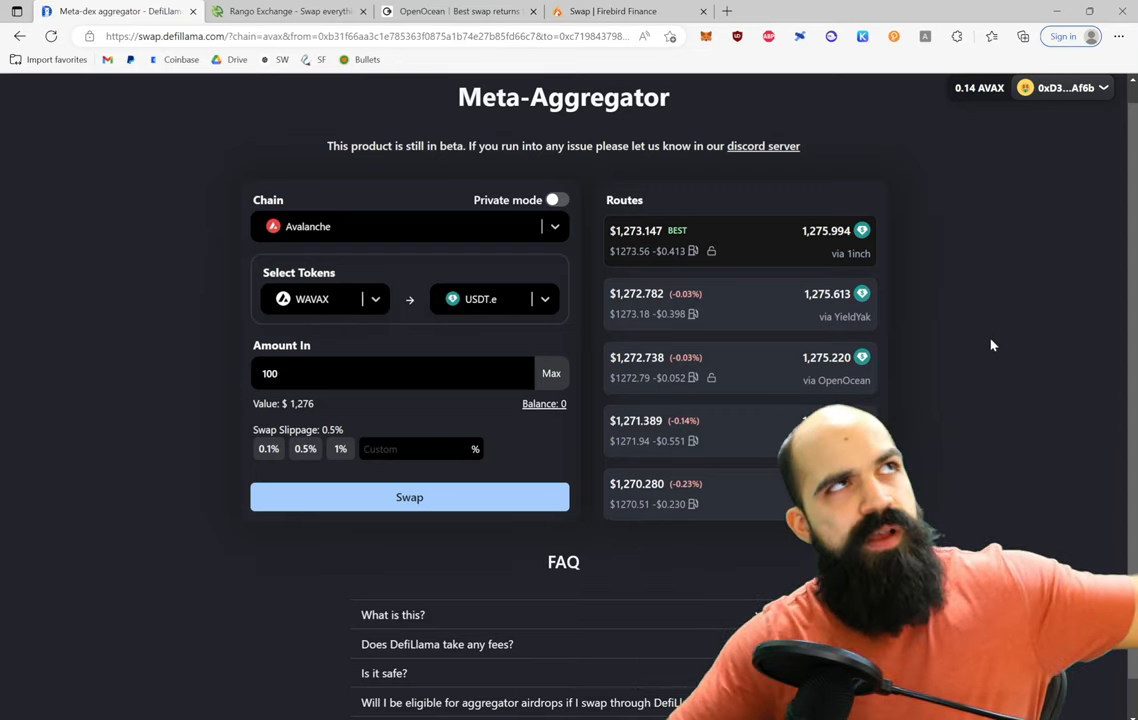
scroll(down, 3)
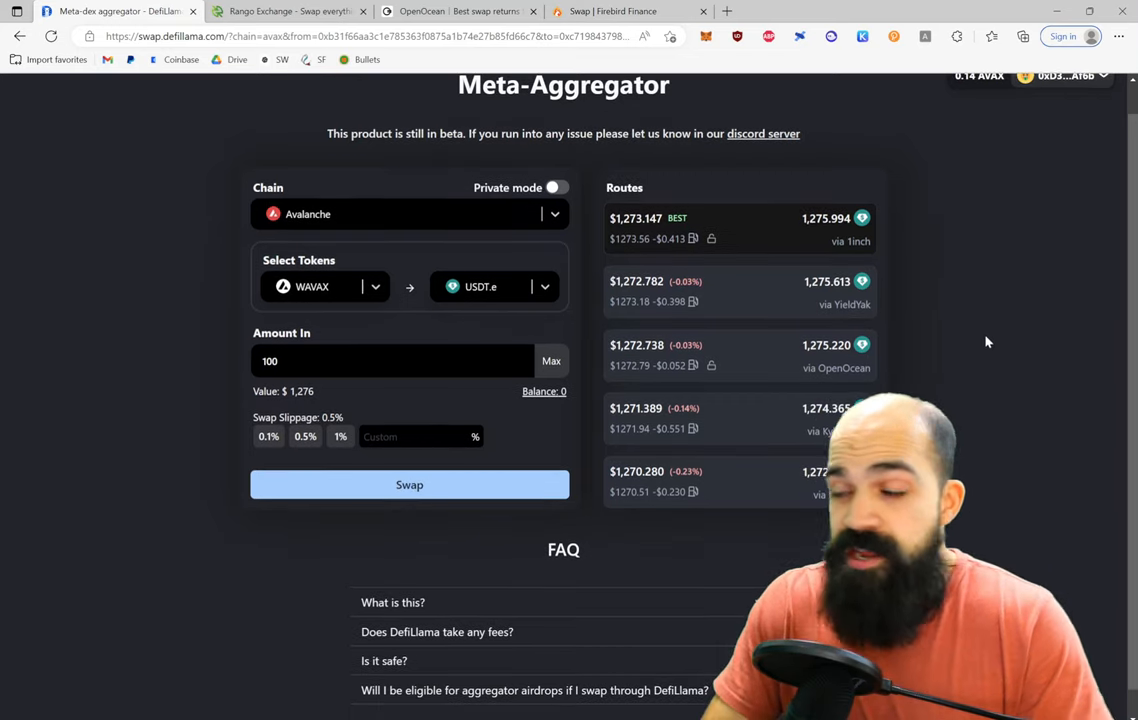